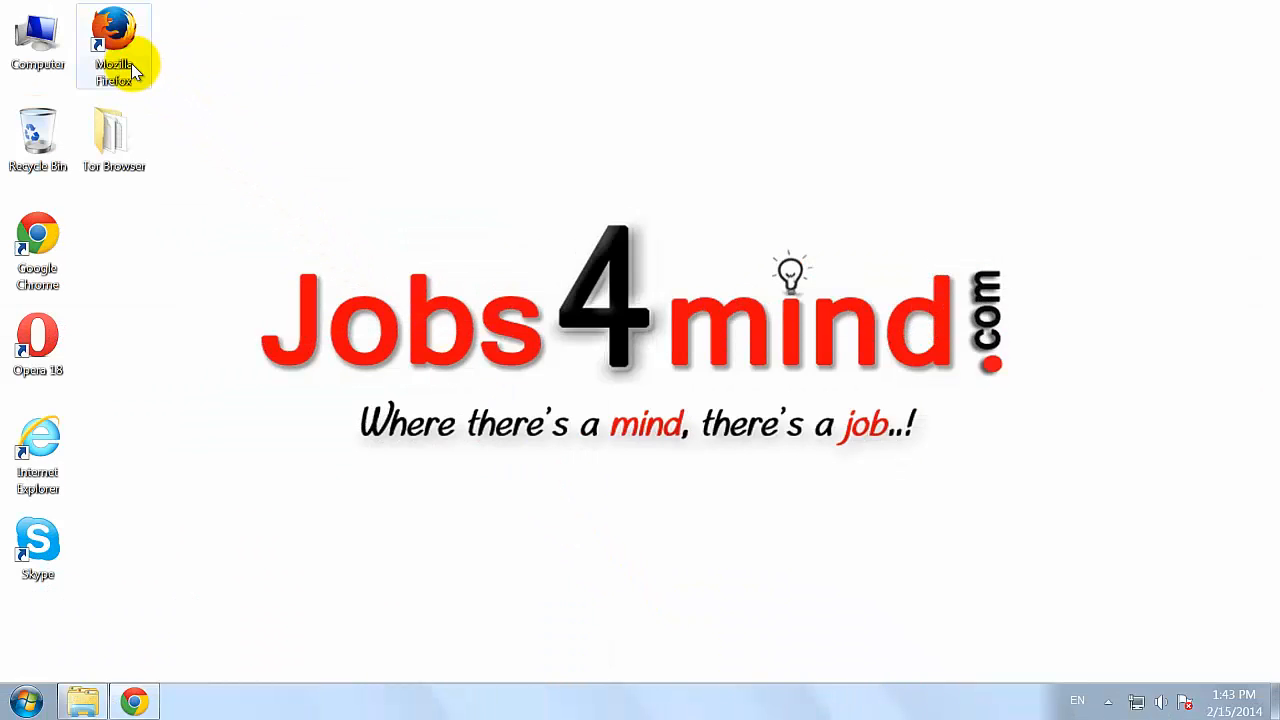
mouse_move(655, 550)
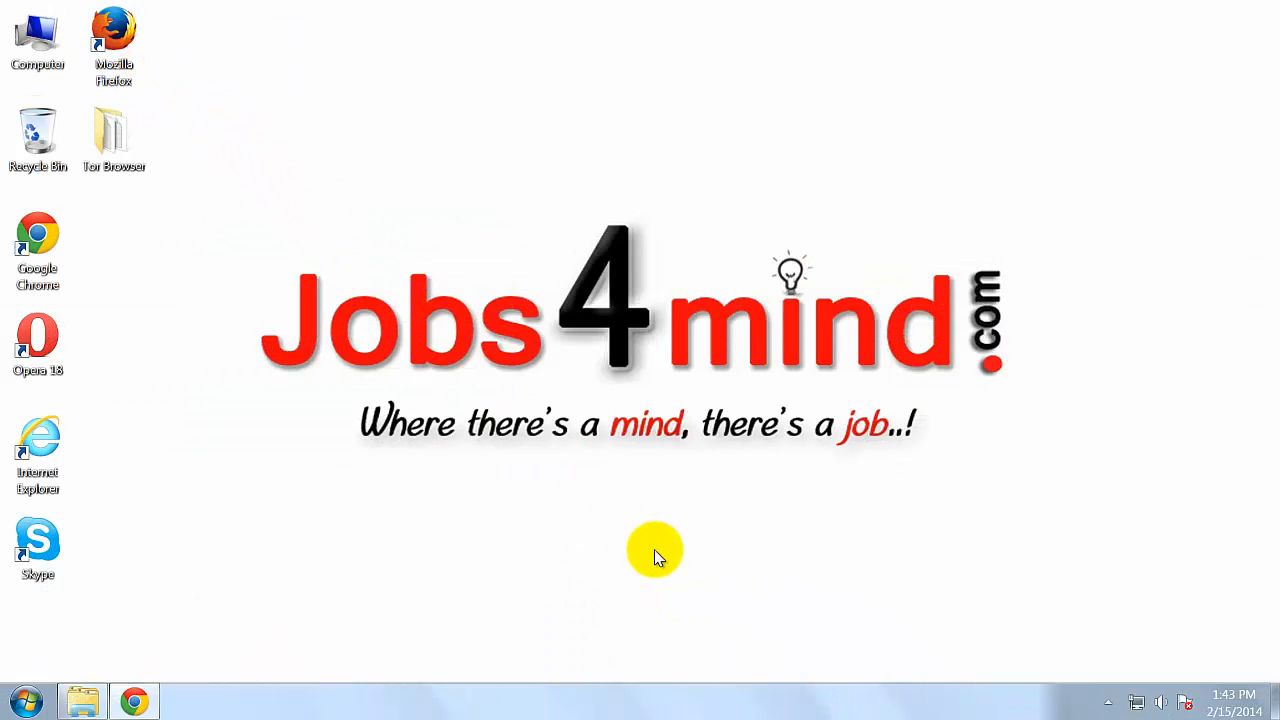
Launch Firefox from its desktop shortcut
double_click(113, 30)
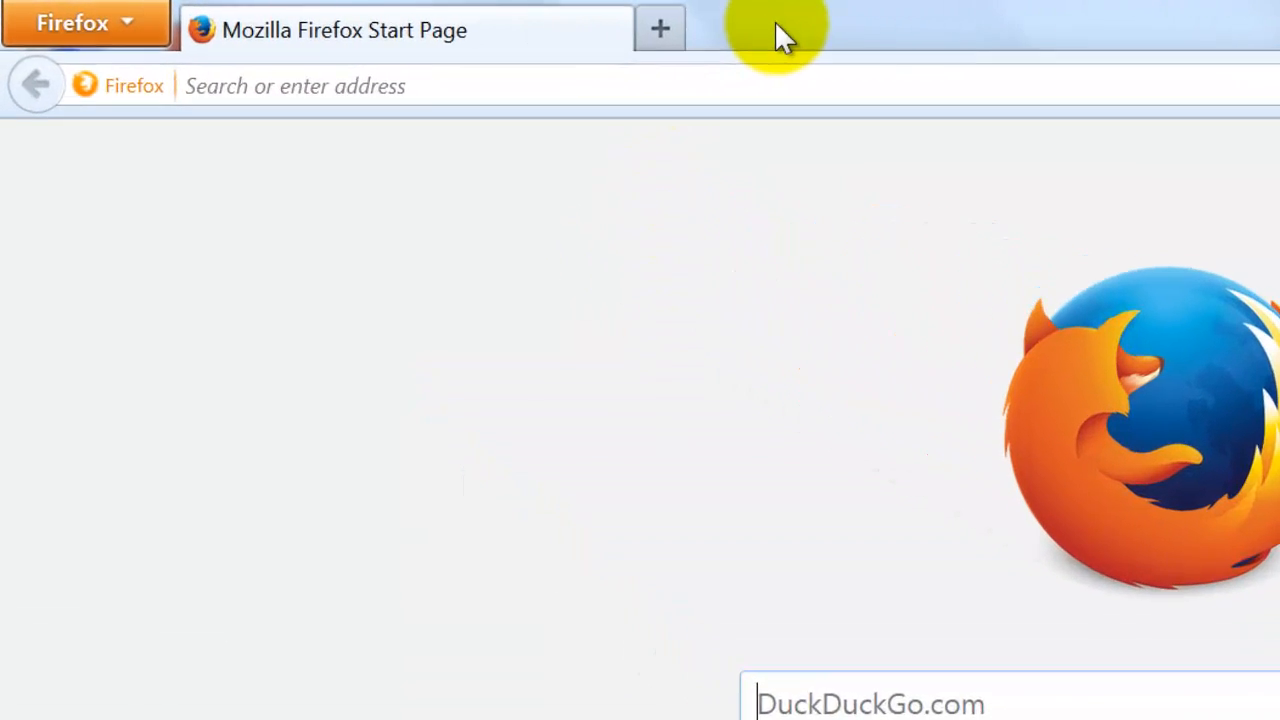
Turn on Firefox's classic Menu Bar from the toolbar context menu
right_click(775, 30)
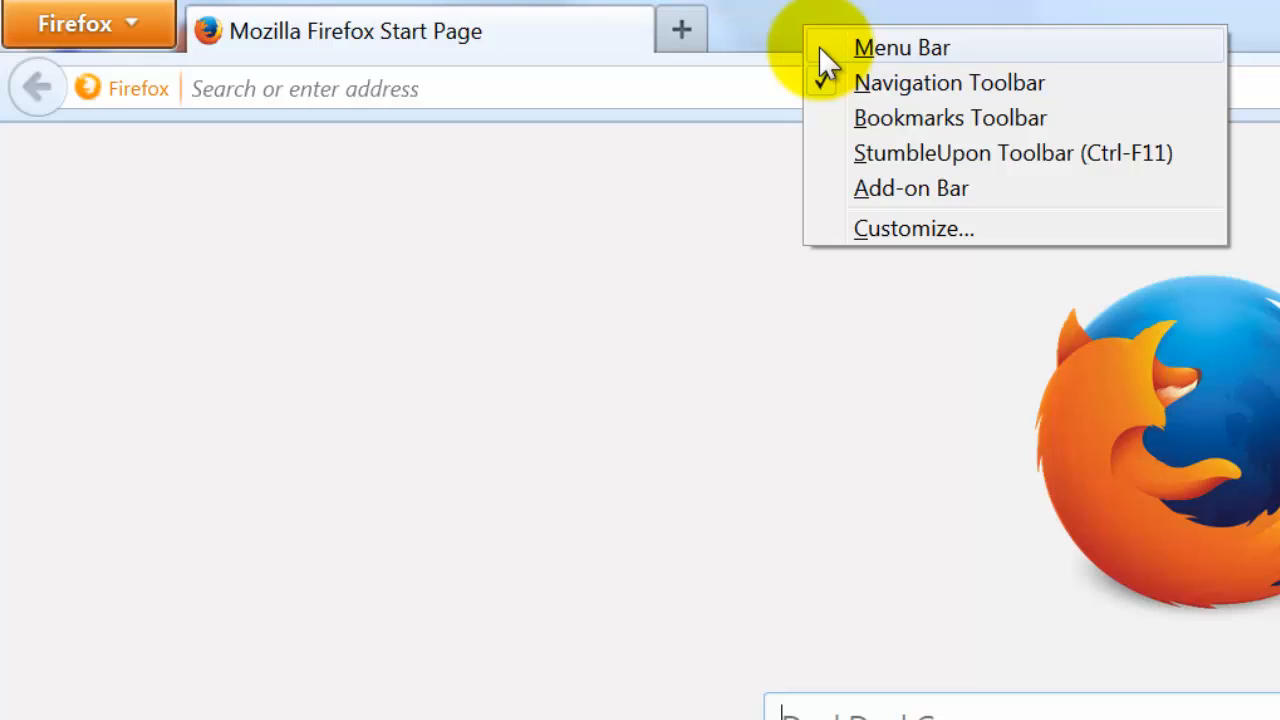
click(901, 47)
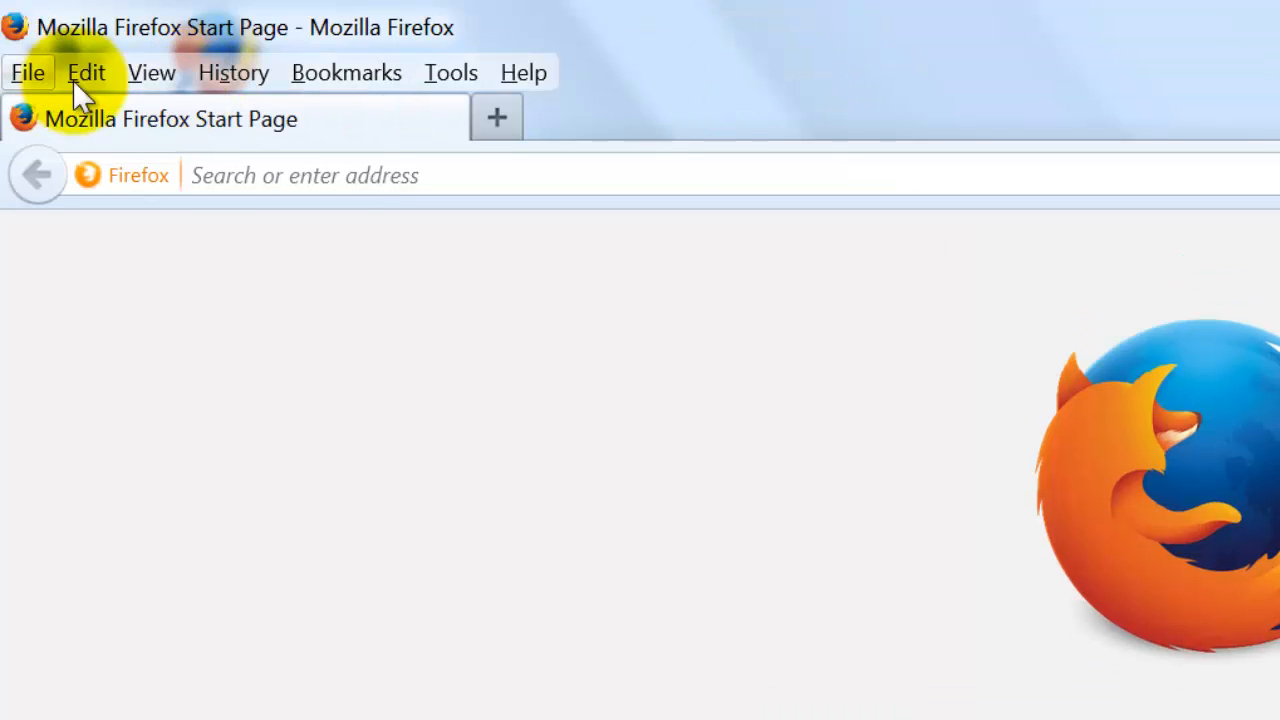
mouse_move(680, 610)
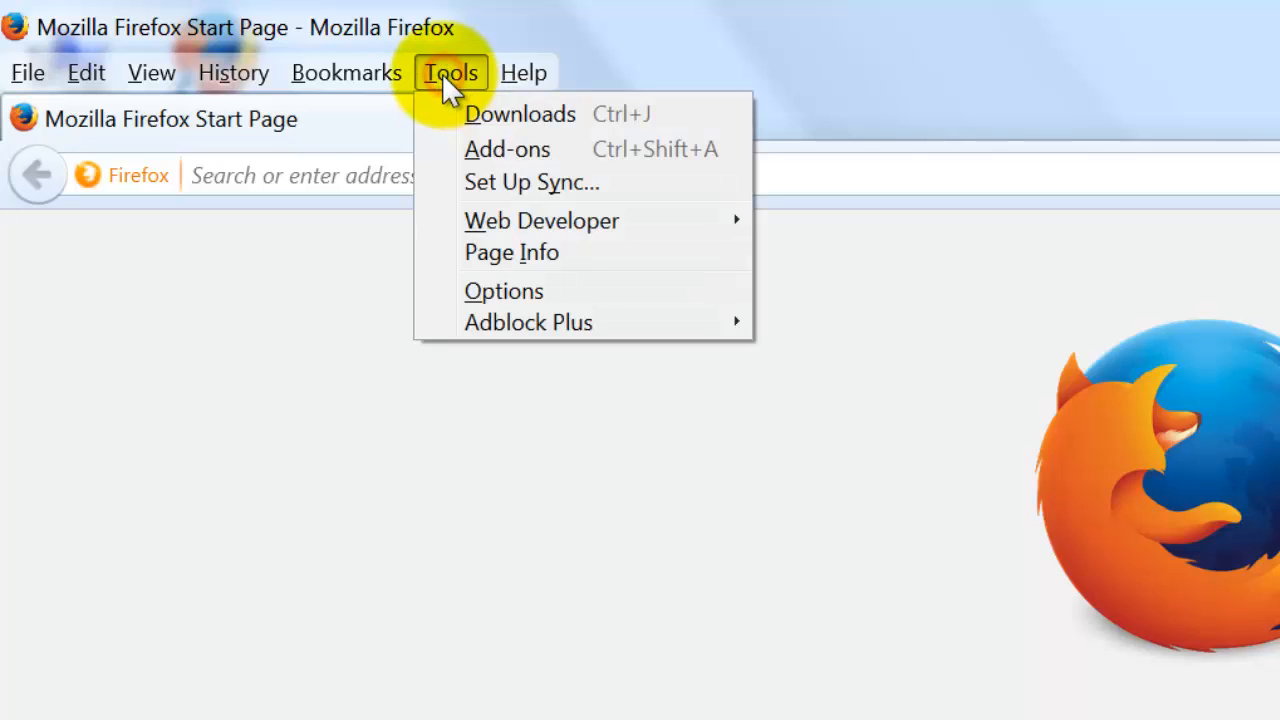
mouse_move(500, 149)
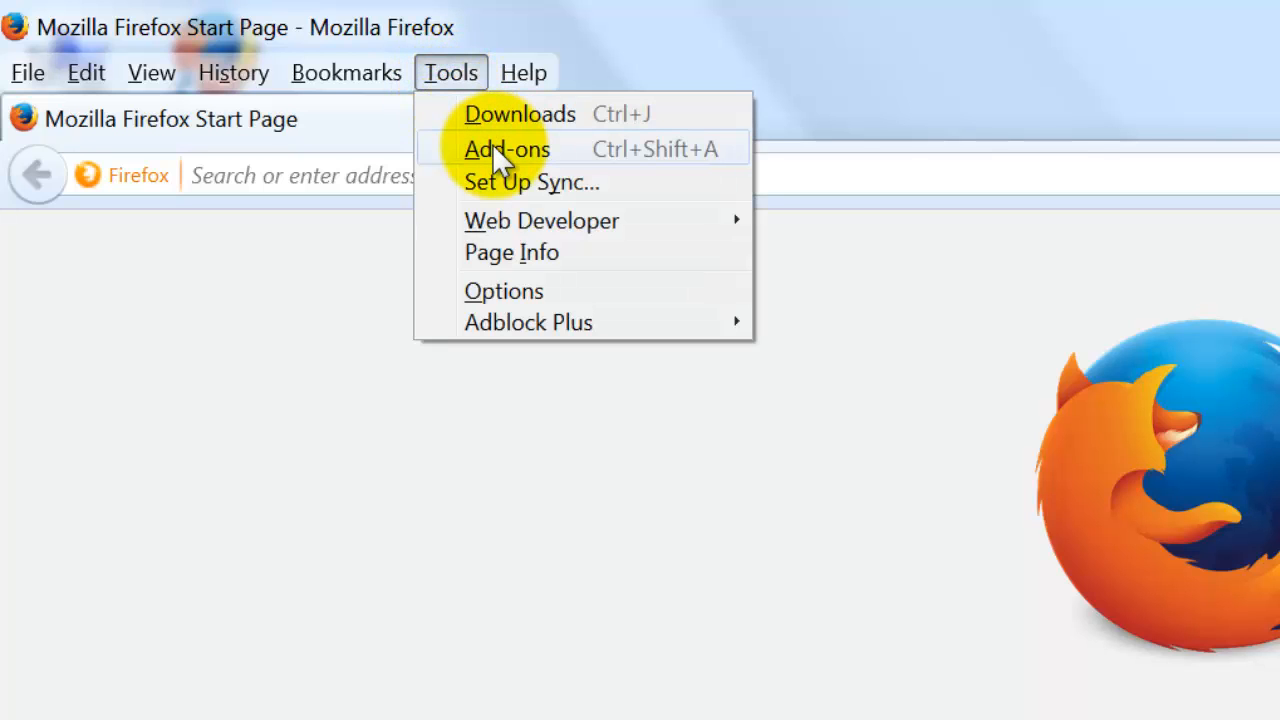
Open Tools > Add-ons, go to Get Add-ons, and search for 'web developer'
click(506, 149)
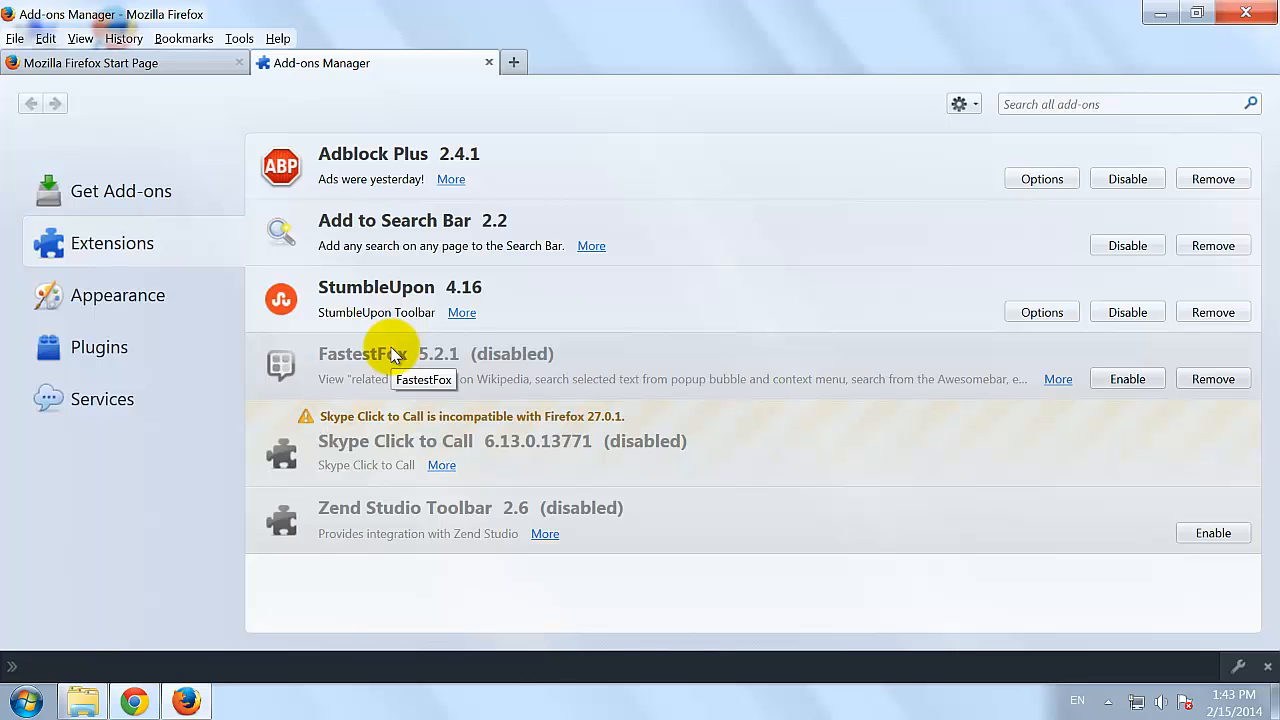
mouse_move(178, 203)
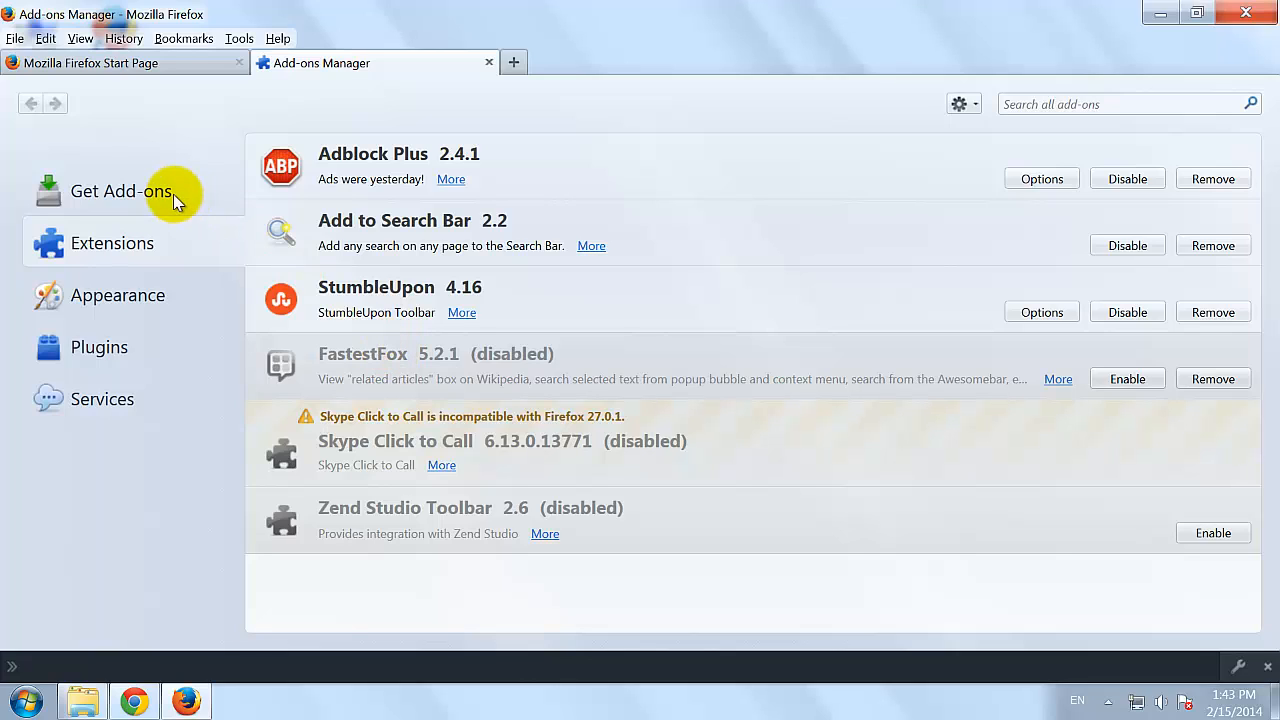
click(120, 191)
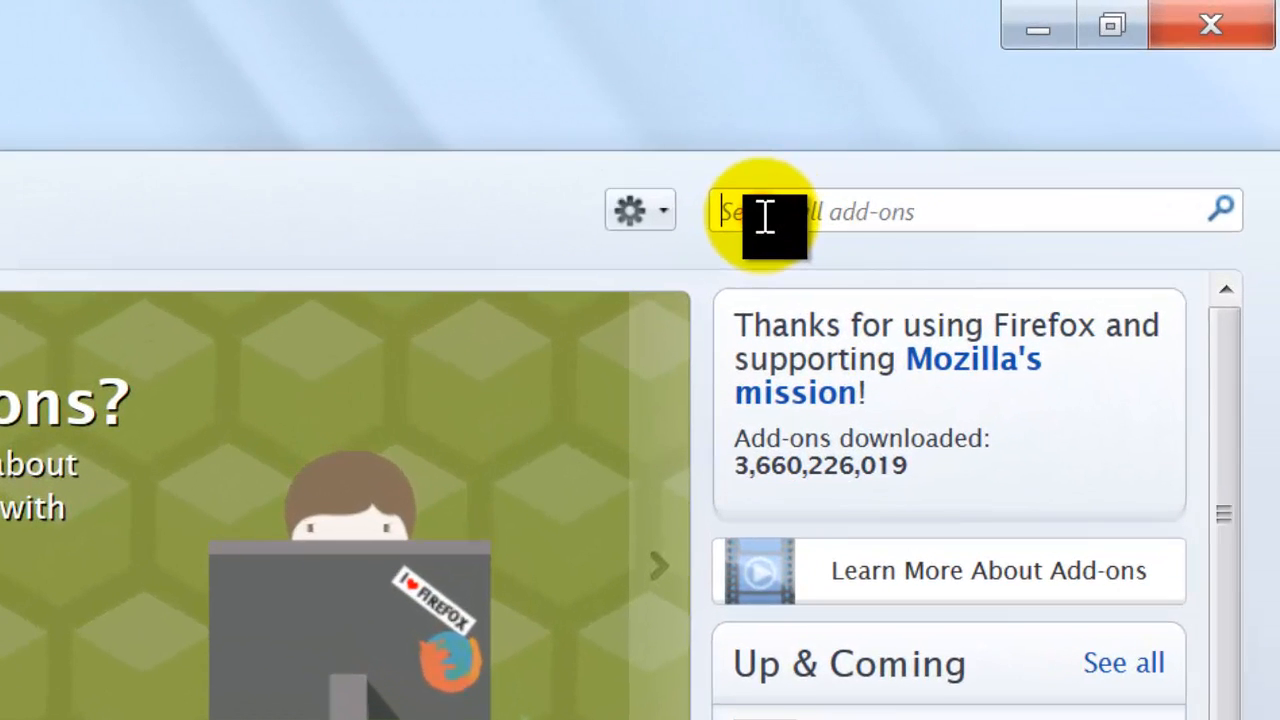
text(we)
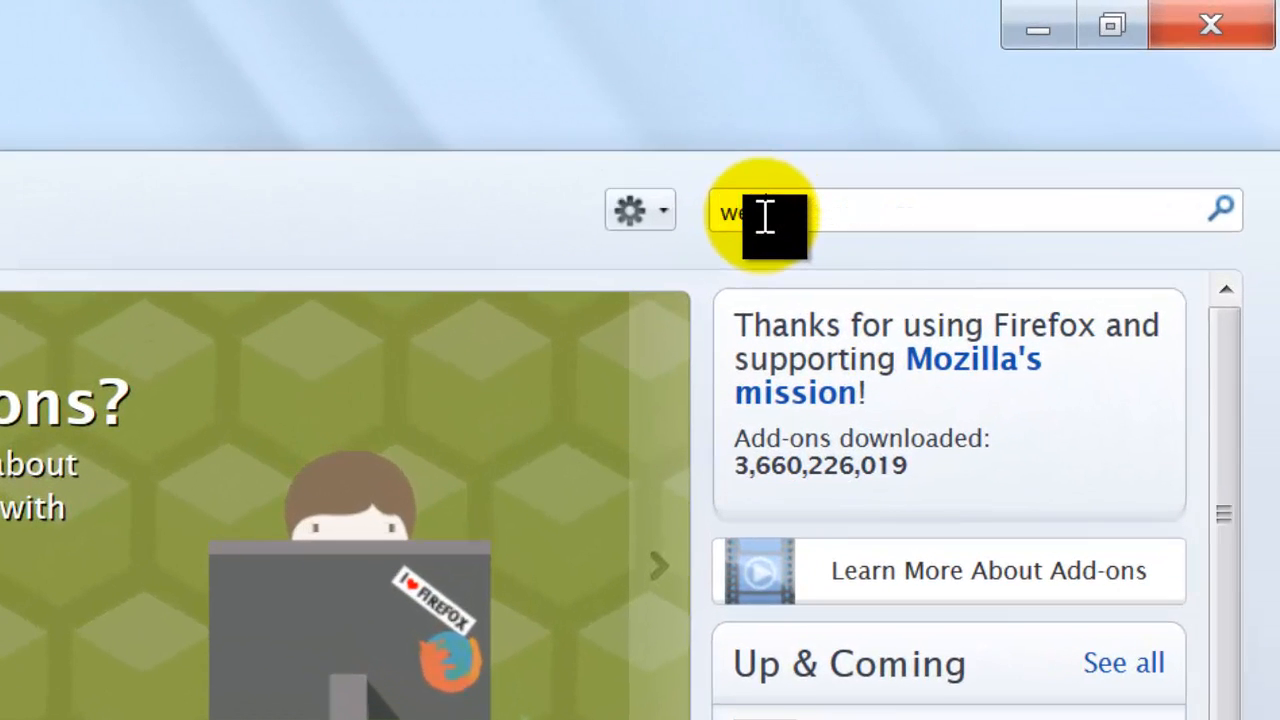
text(veloper)
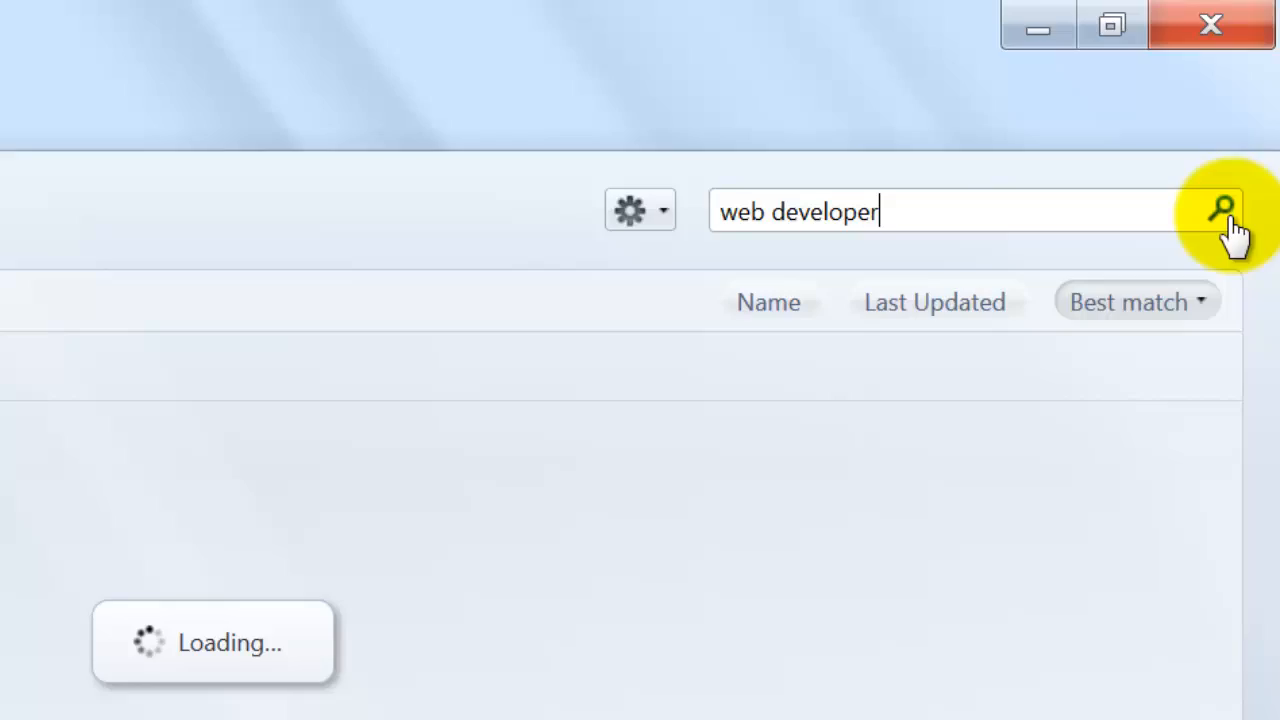
Install the Web Developer 1.2.5 add-on from the search results and restart Firefox
click(1221, 210)
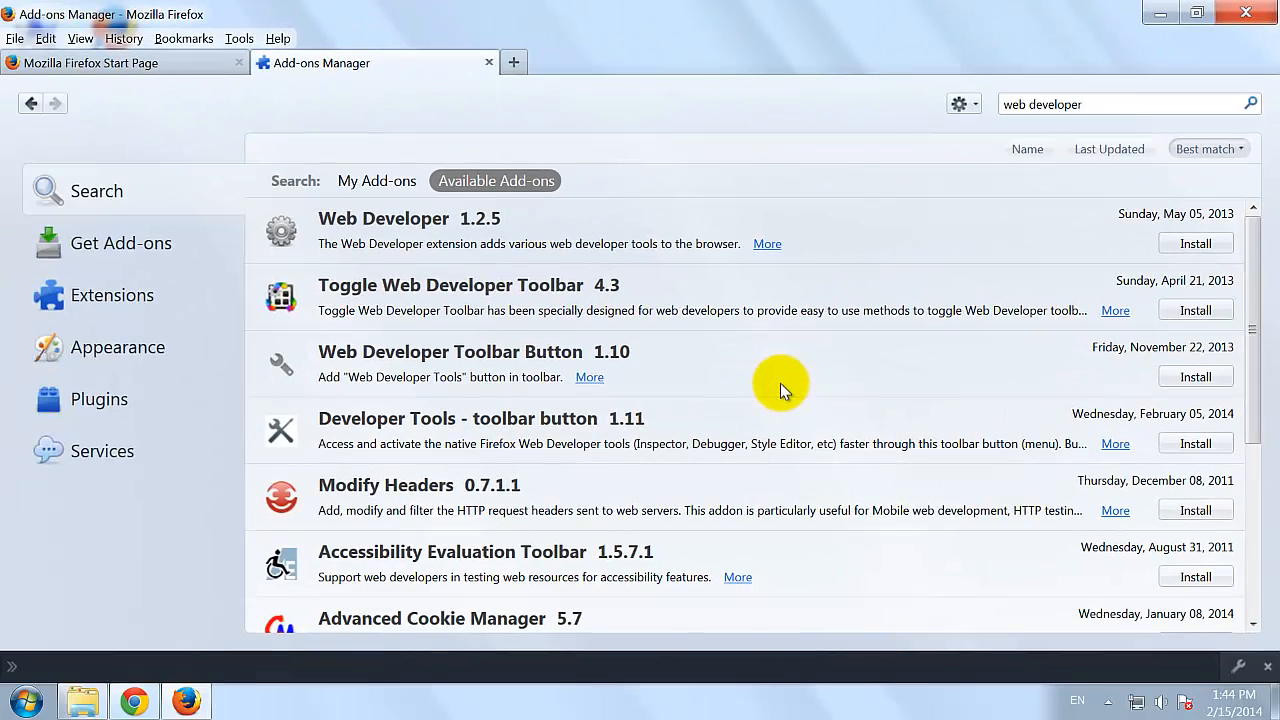
mouse_move(500, 223)
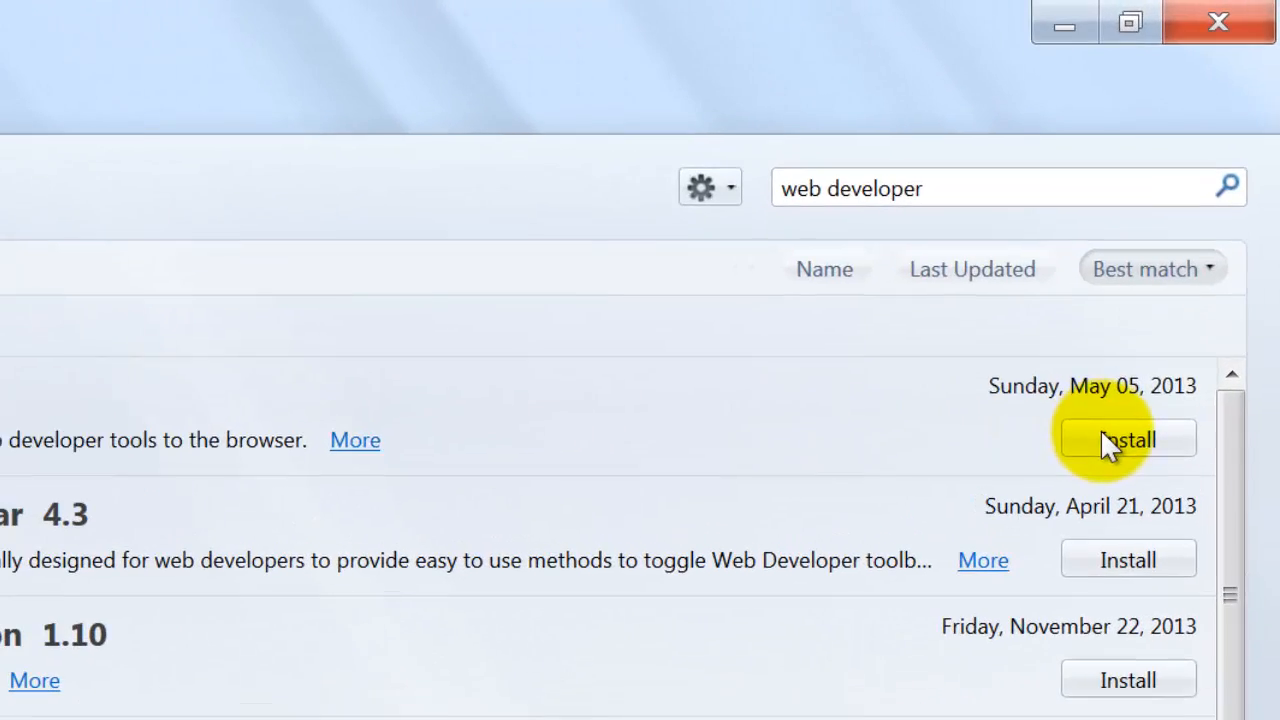
click(1127, 439)
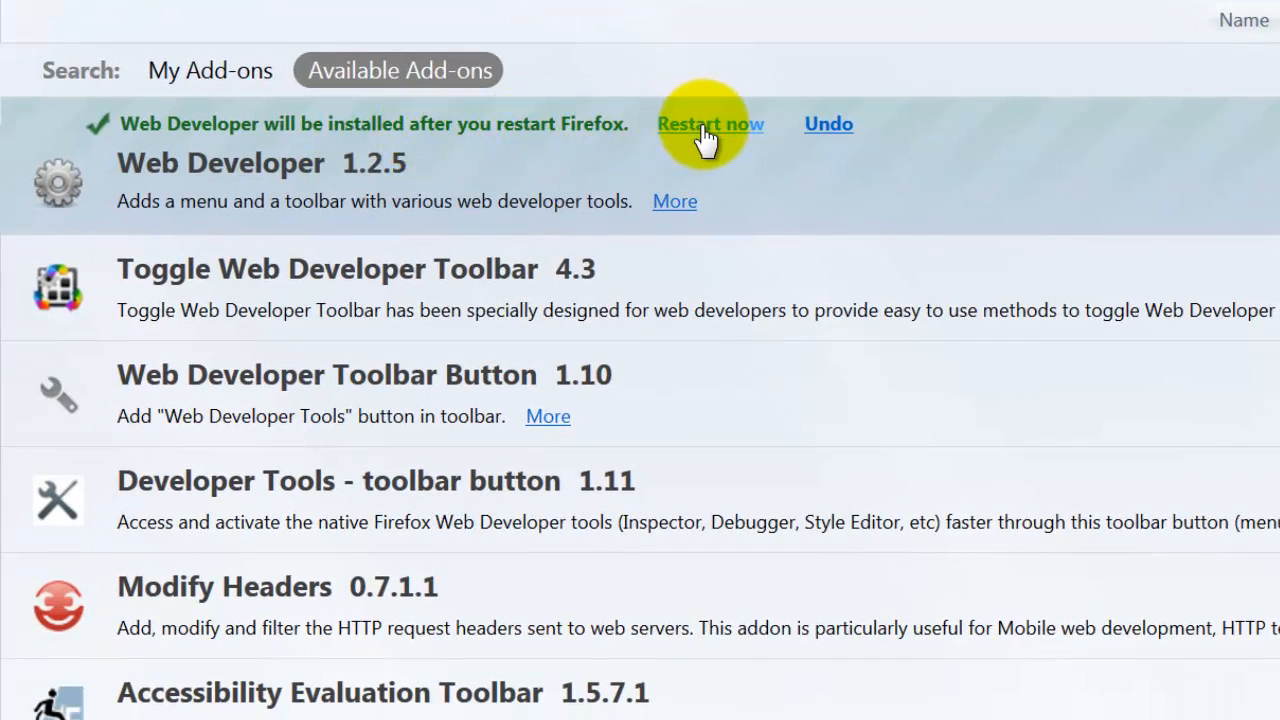
click(710, 124)
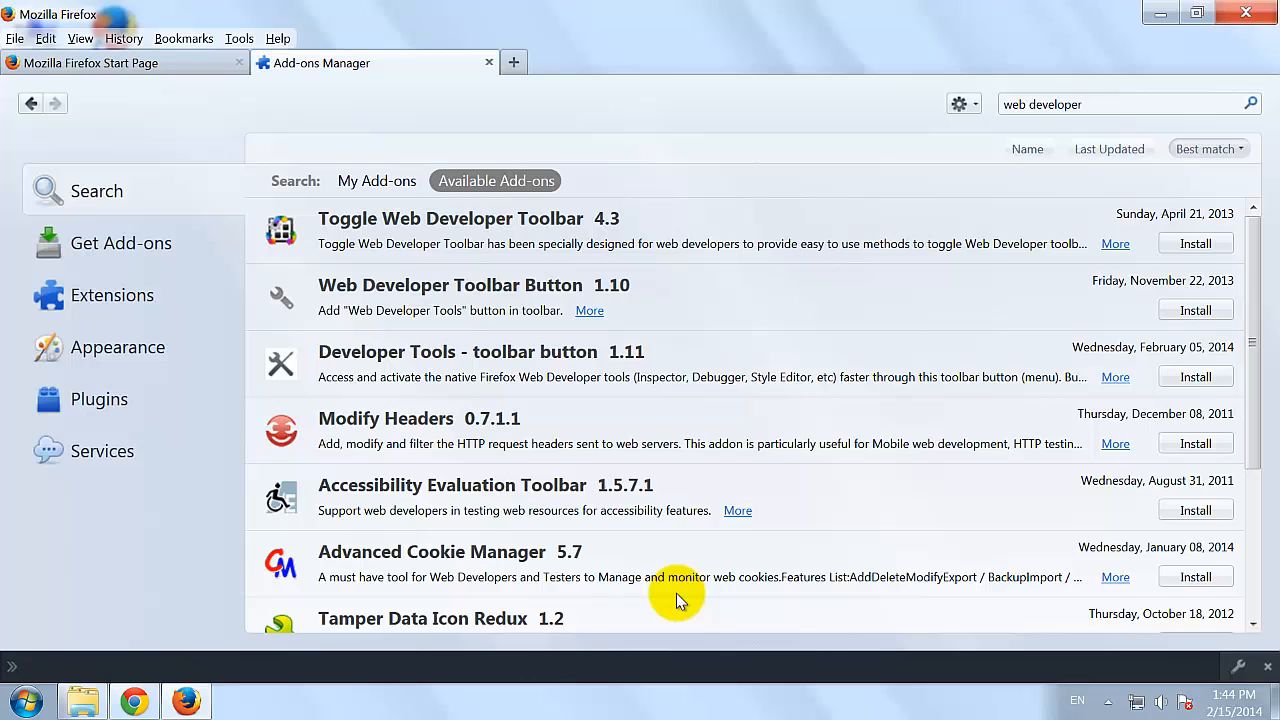
mouse_move(488, 63)
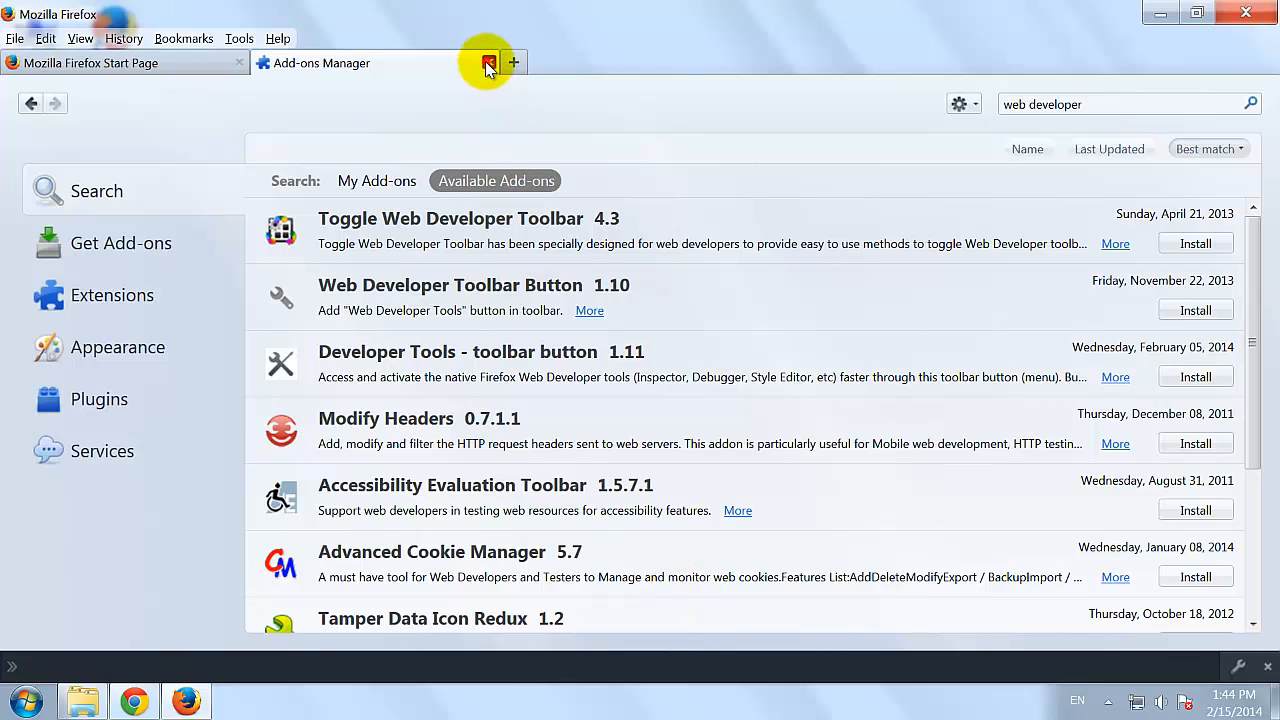
Close the Add-ons Manager tab and load peoplereviews.net in the address bar
click(488, 63)
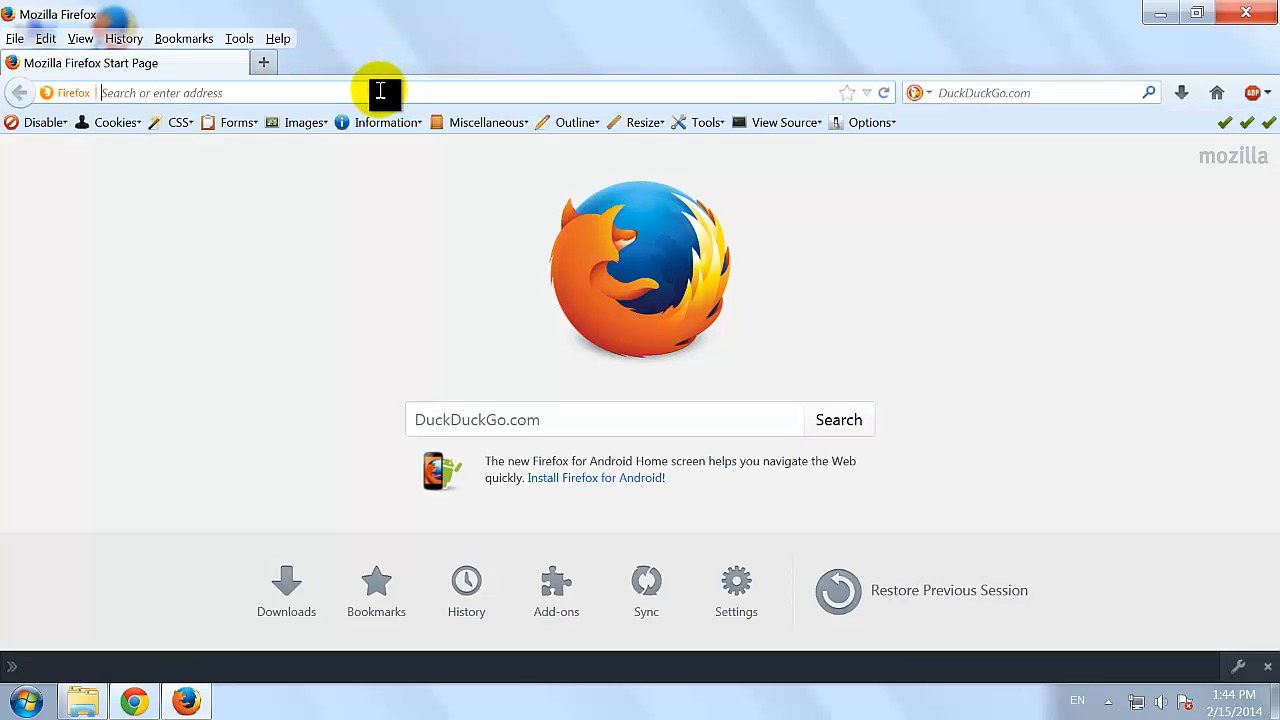
text(peop)
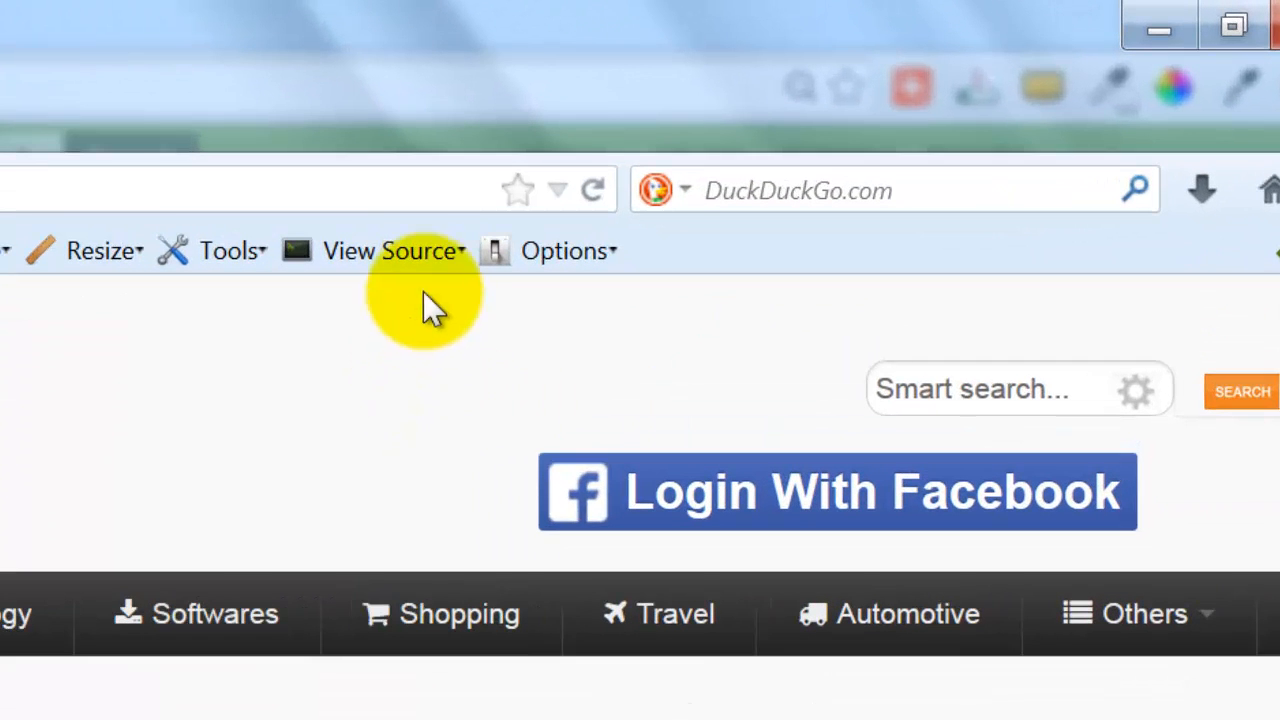
Open the page's HTML source via Web Developer View Source and scroll through it
click(385, 250)
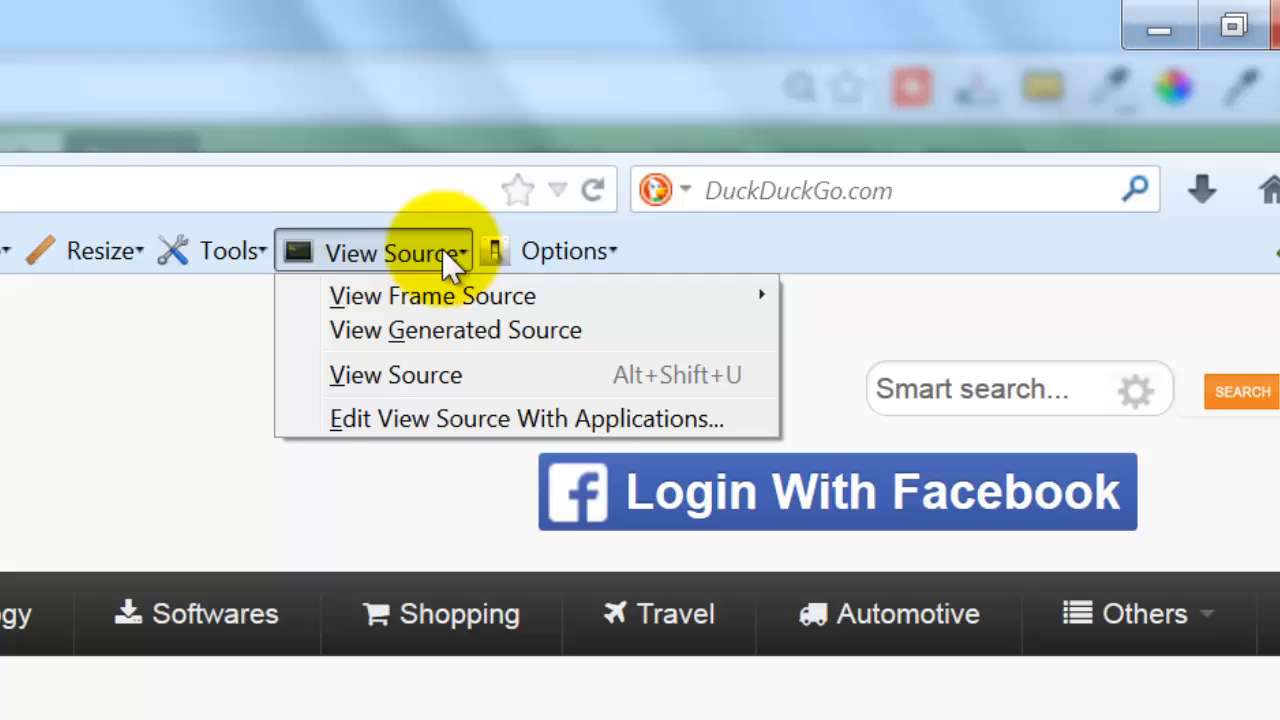
mouse_move(420, 375)
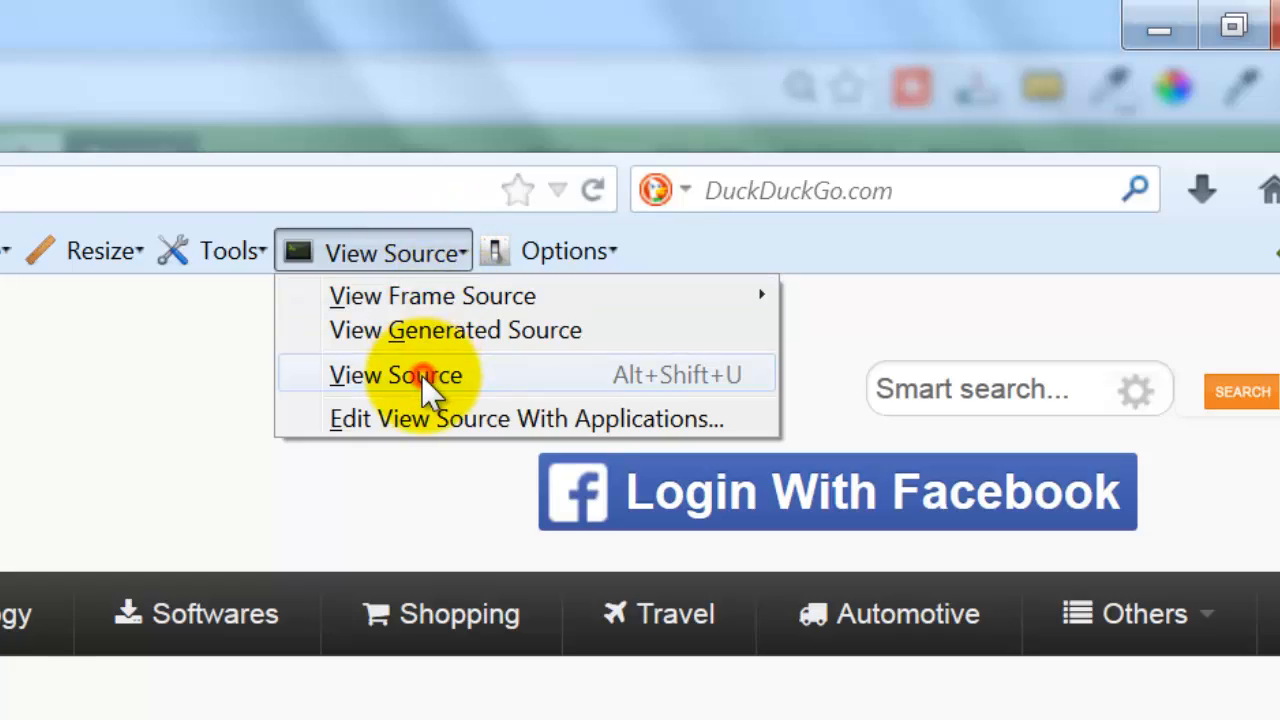
click(395, 375)
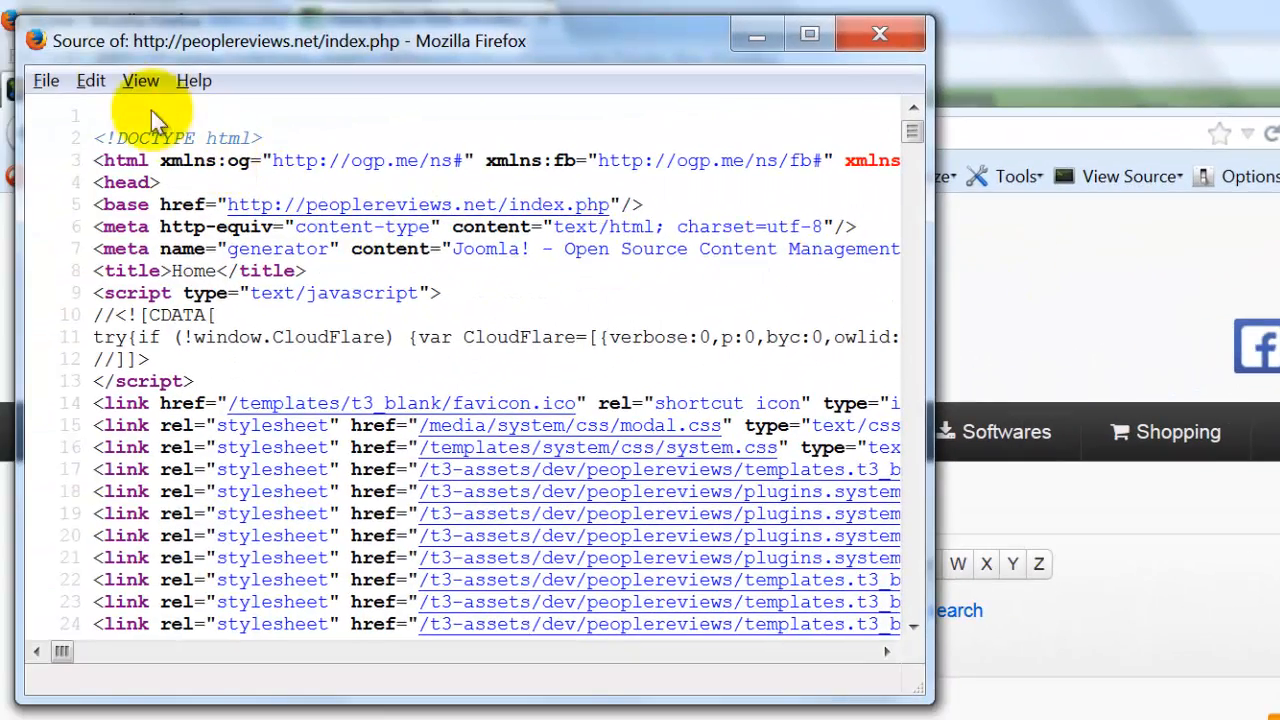
mouse_move(910, 135)
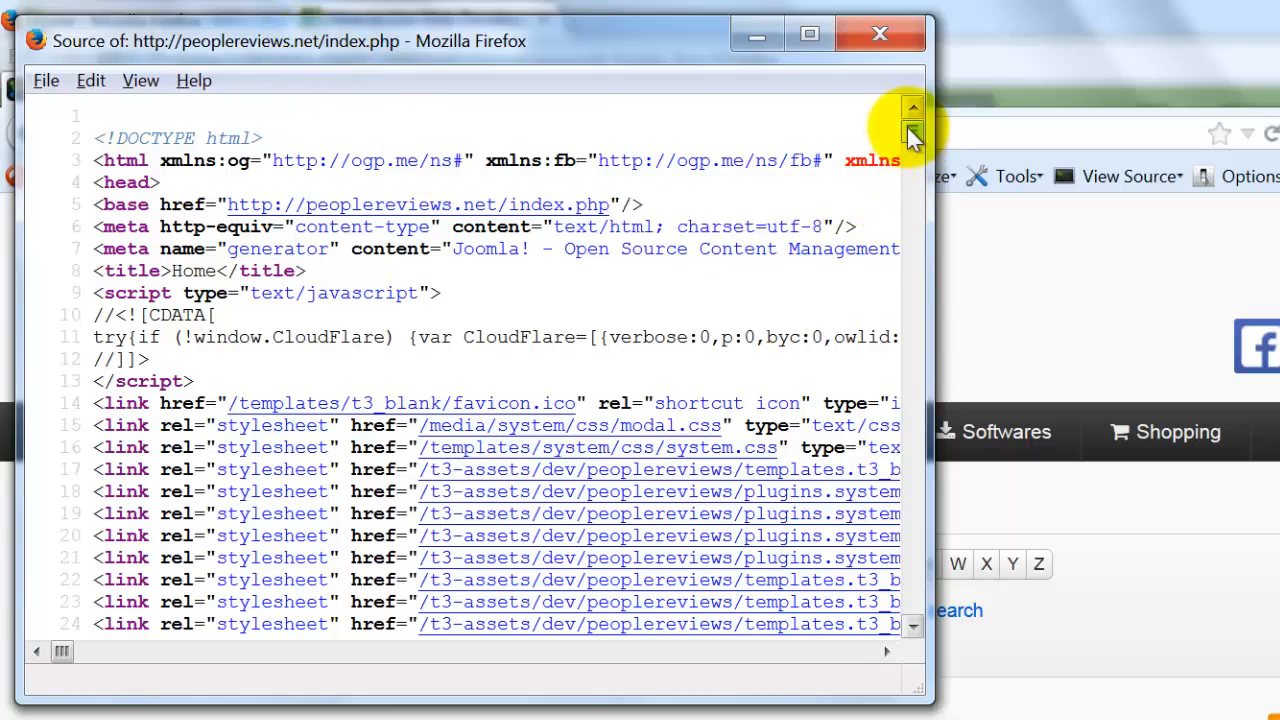
scroll(down, 3)
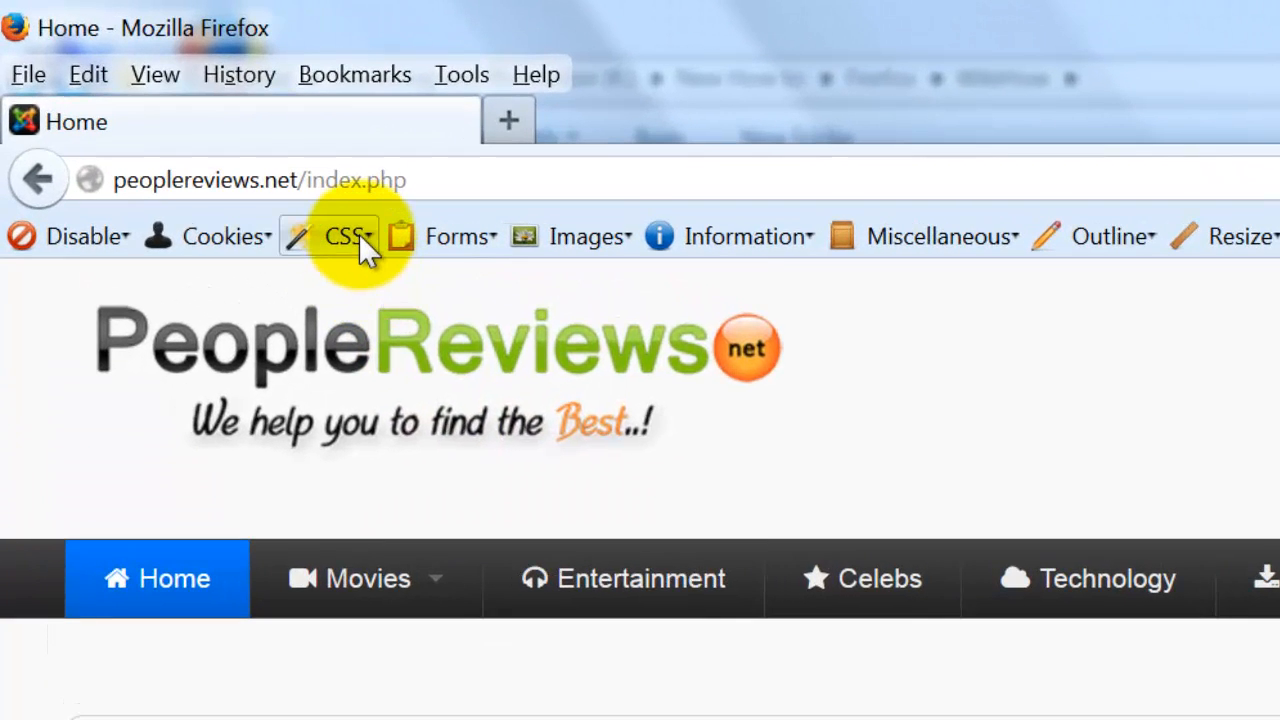
click(345, 237)
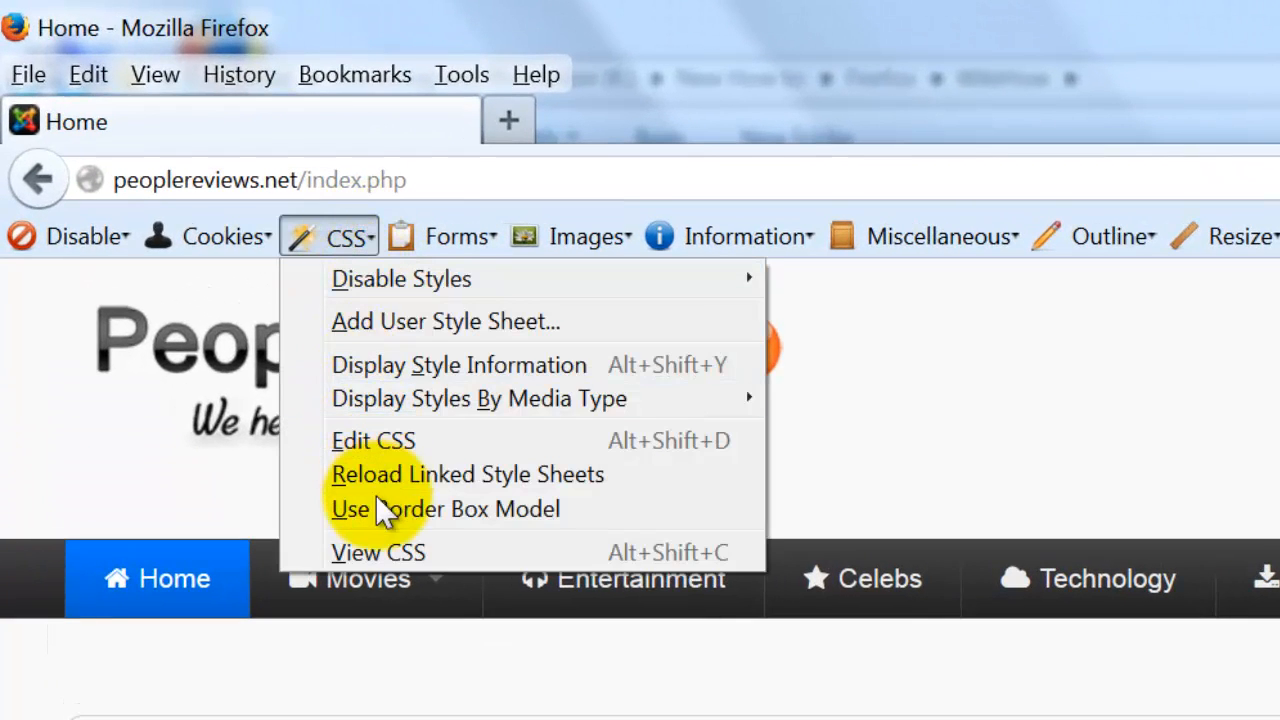
click(378, 552)
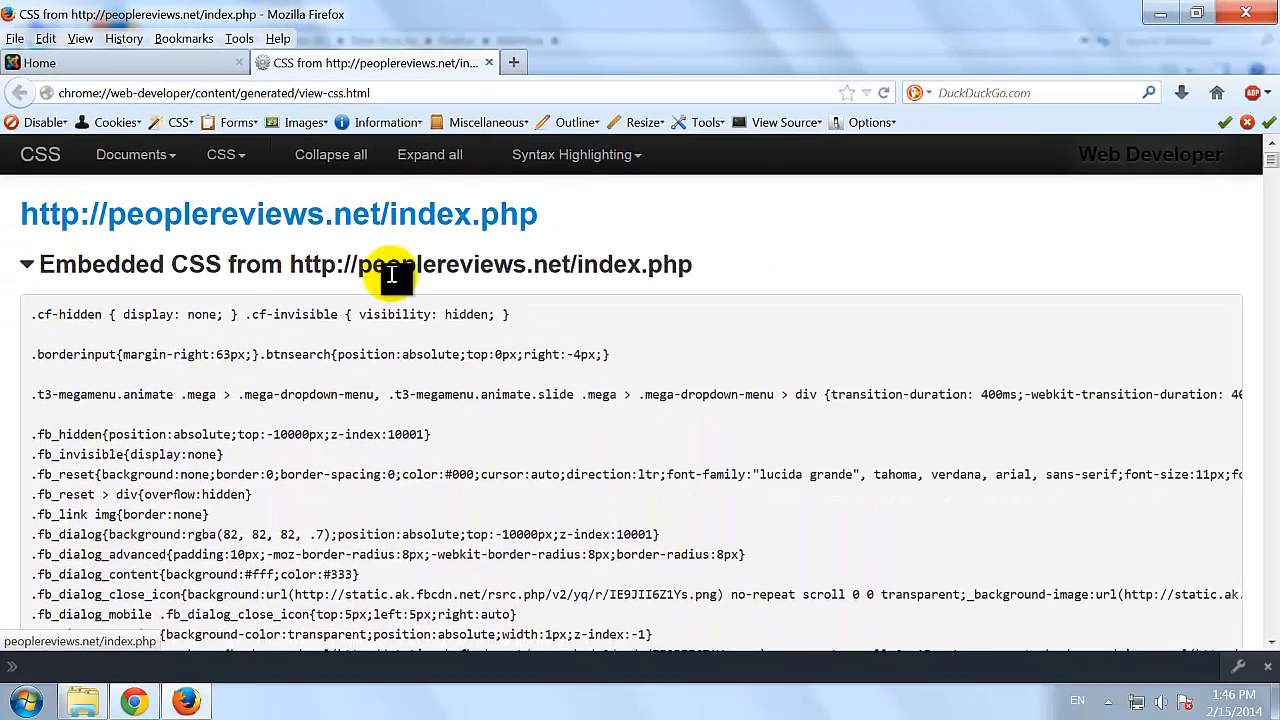
scroll(down, 3)
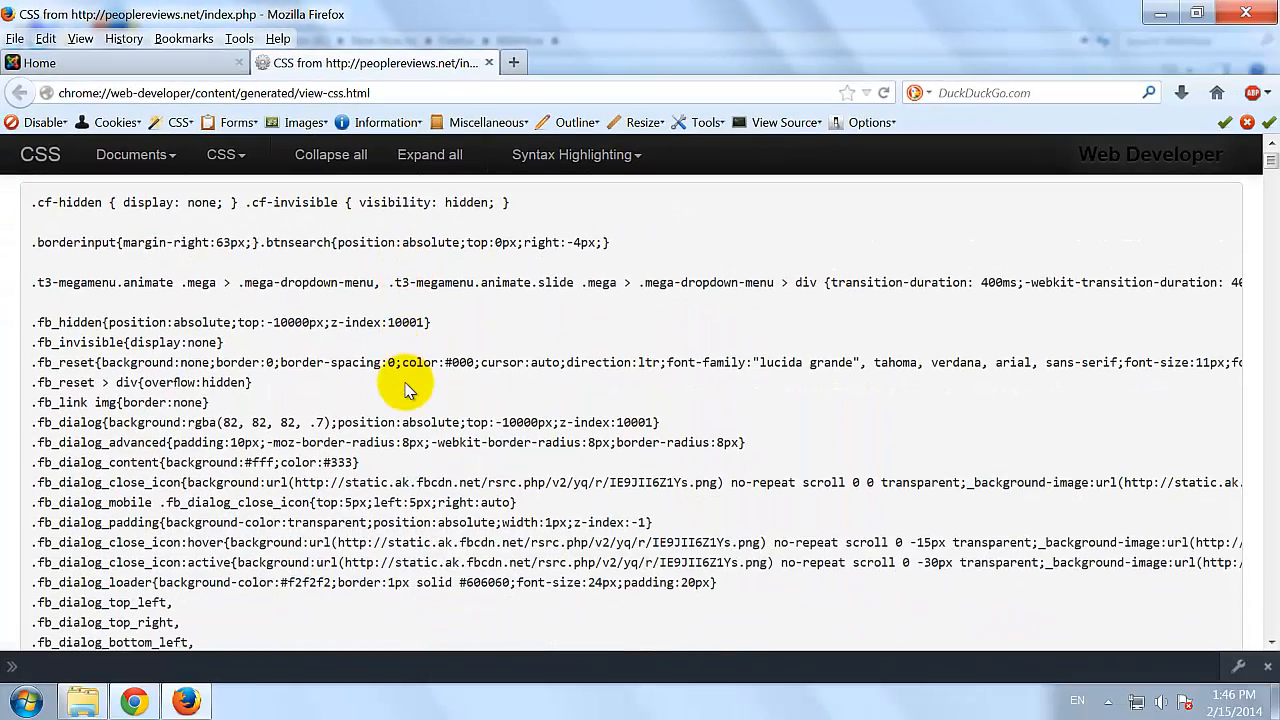
scroll(down, 3)
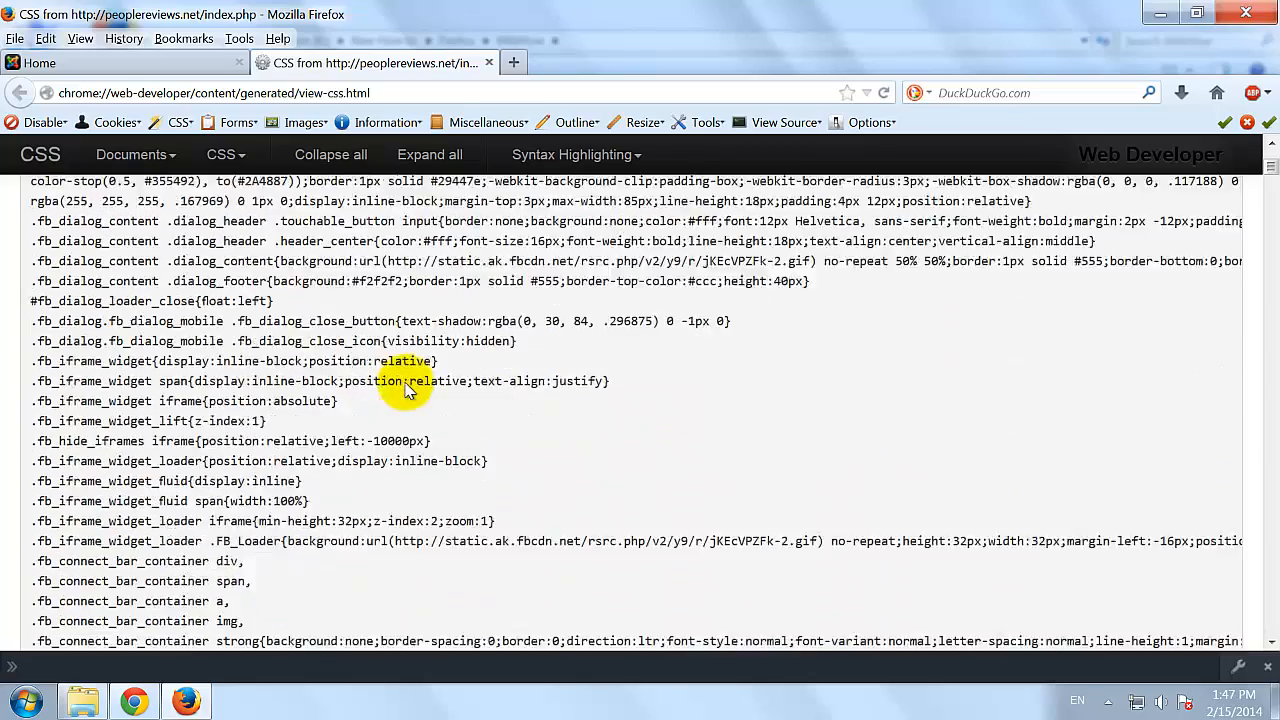
scroll(down, 3)
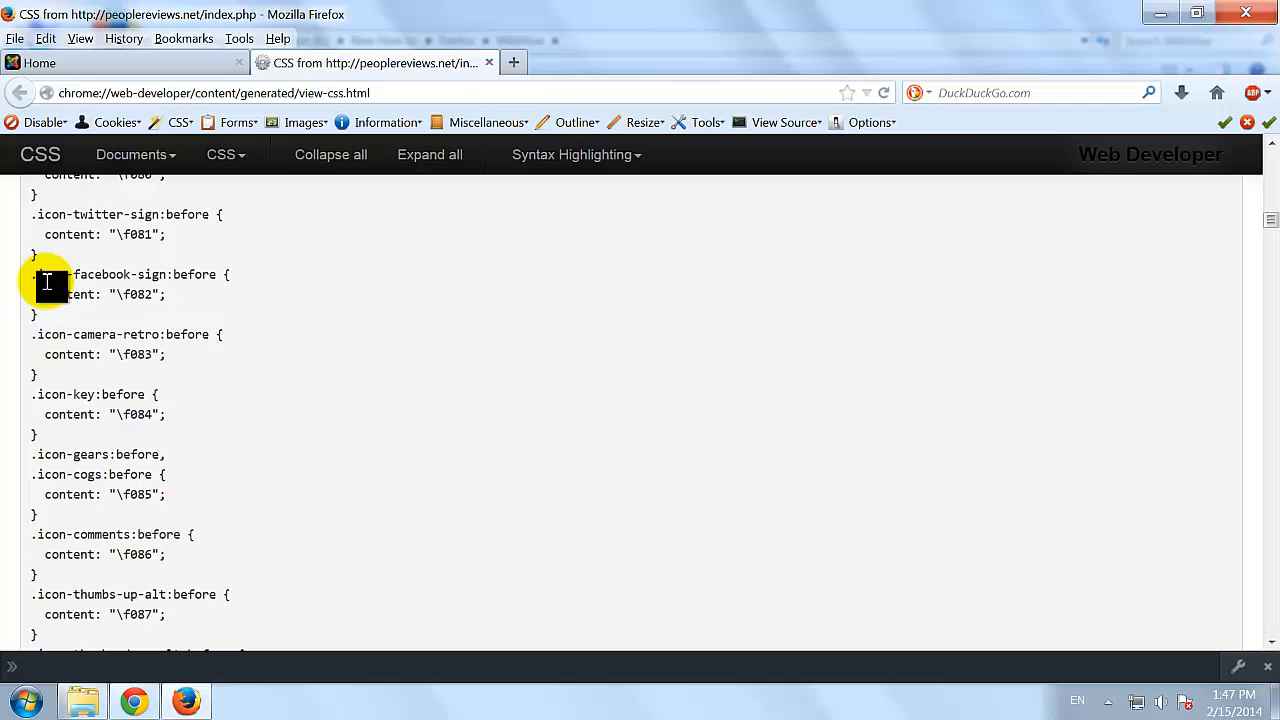
scroll(down, 3)
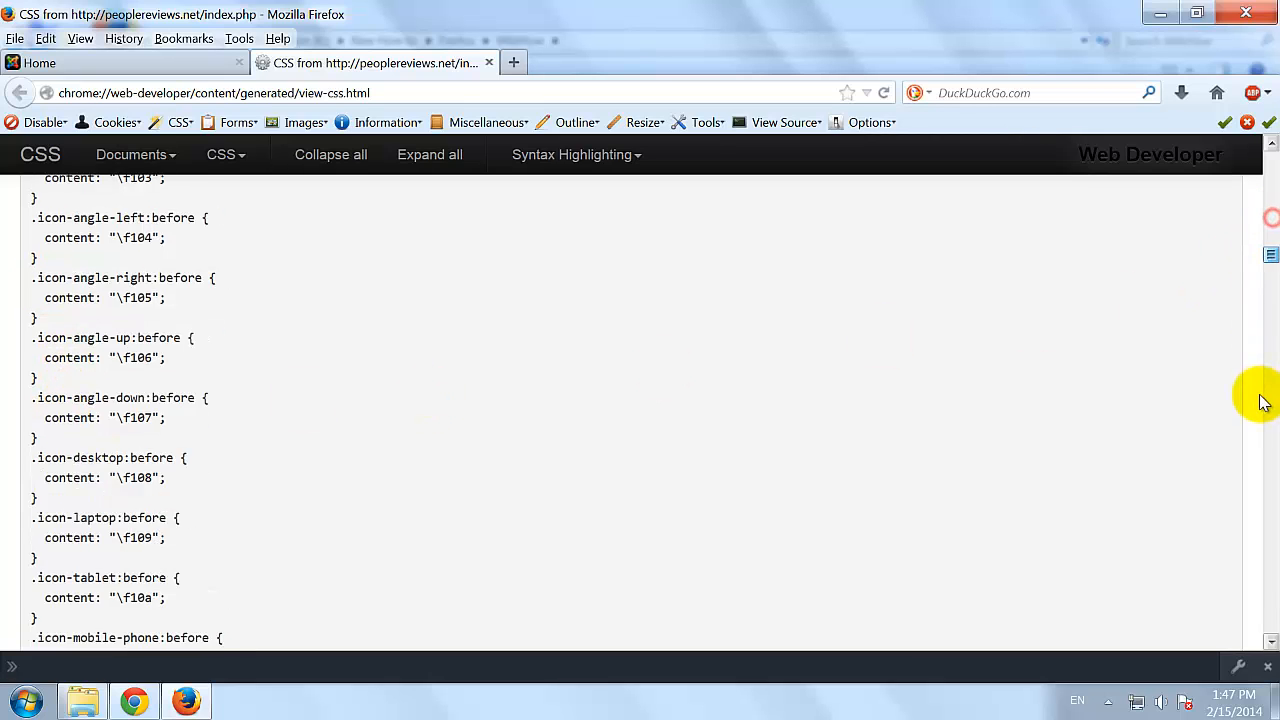
scroll(down, 3)
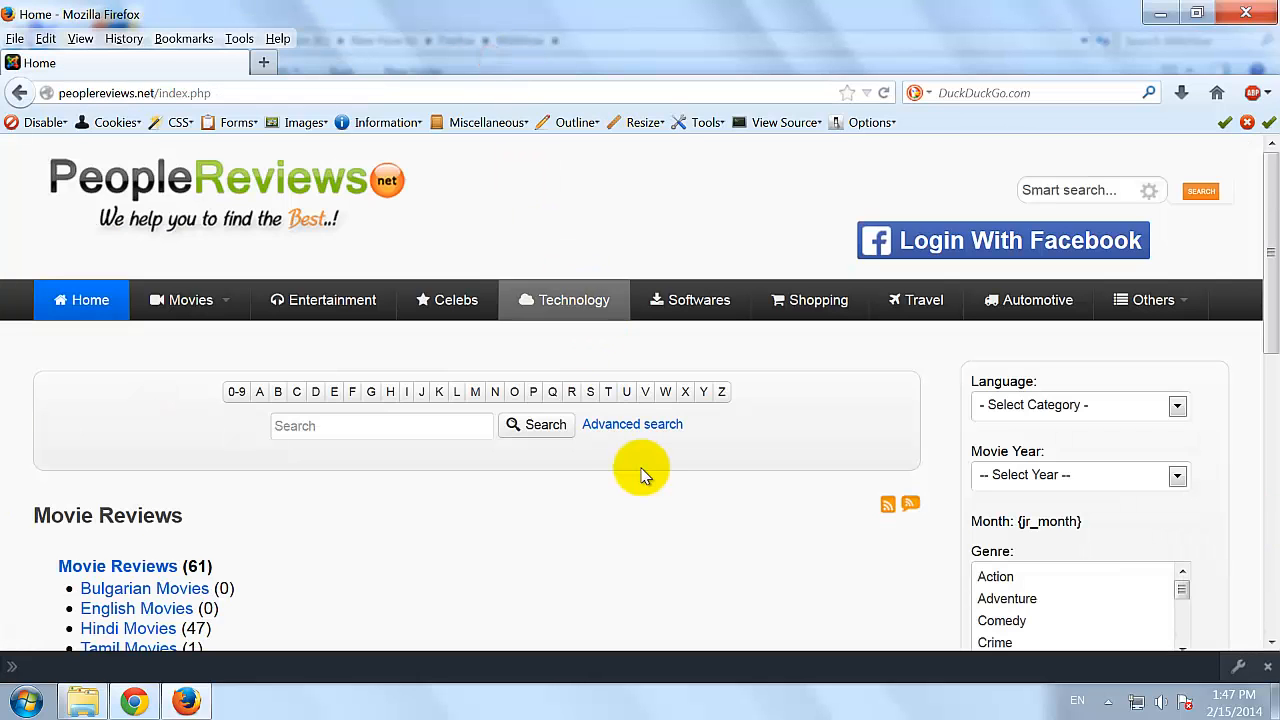
mouse_move(641, 485)
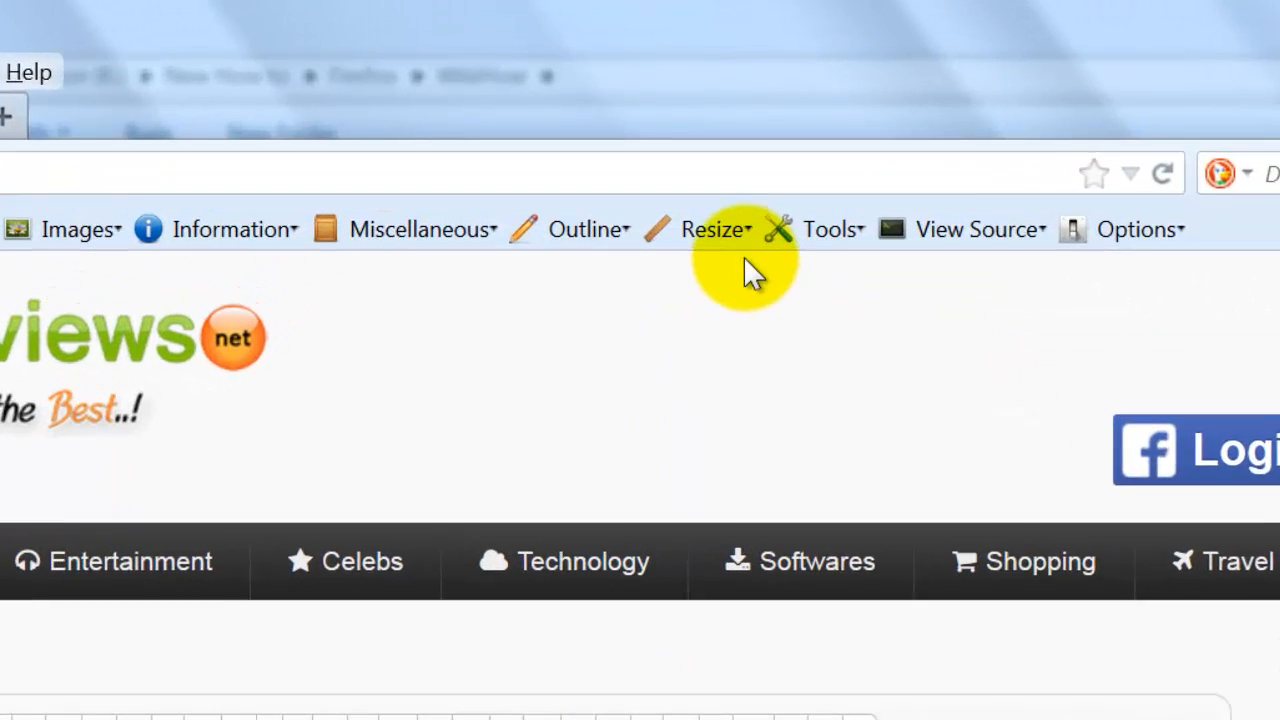
Choose Resize > View Responsive Layouts on the Web Developer toolbar
click(714, 229)
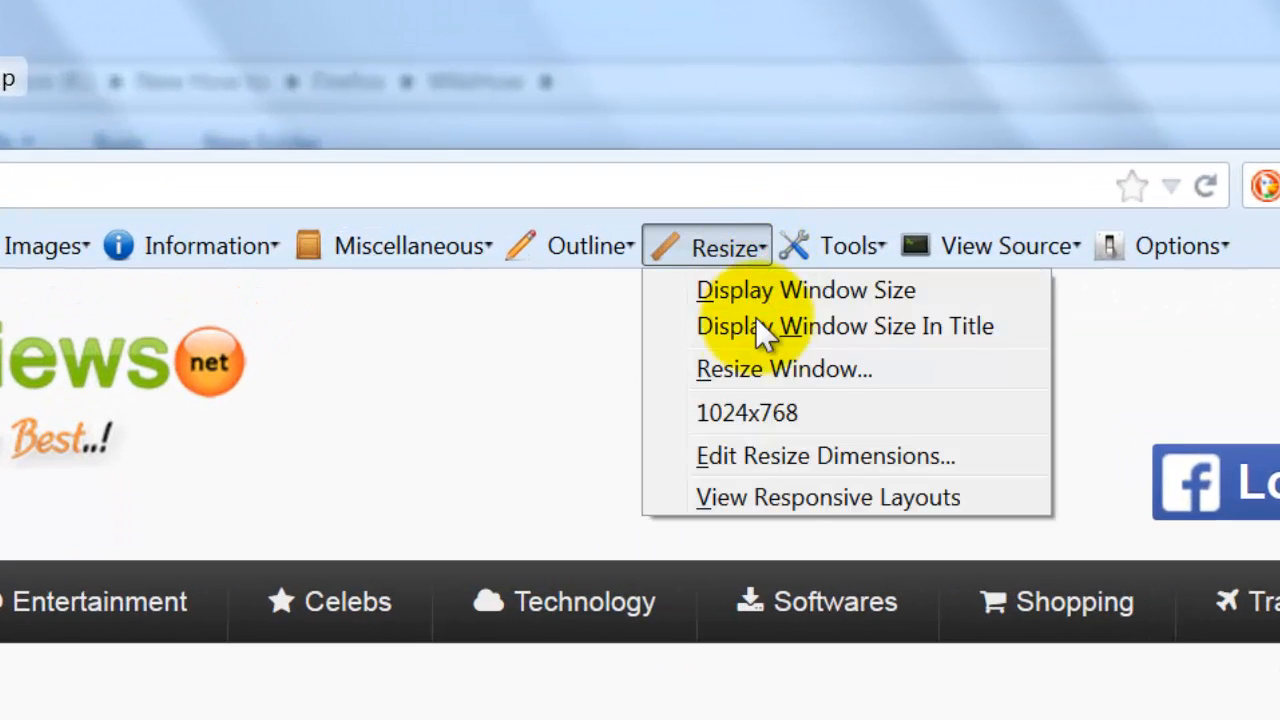
mouse_move(800, 497)
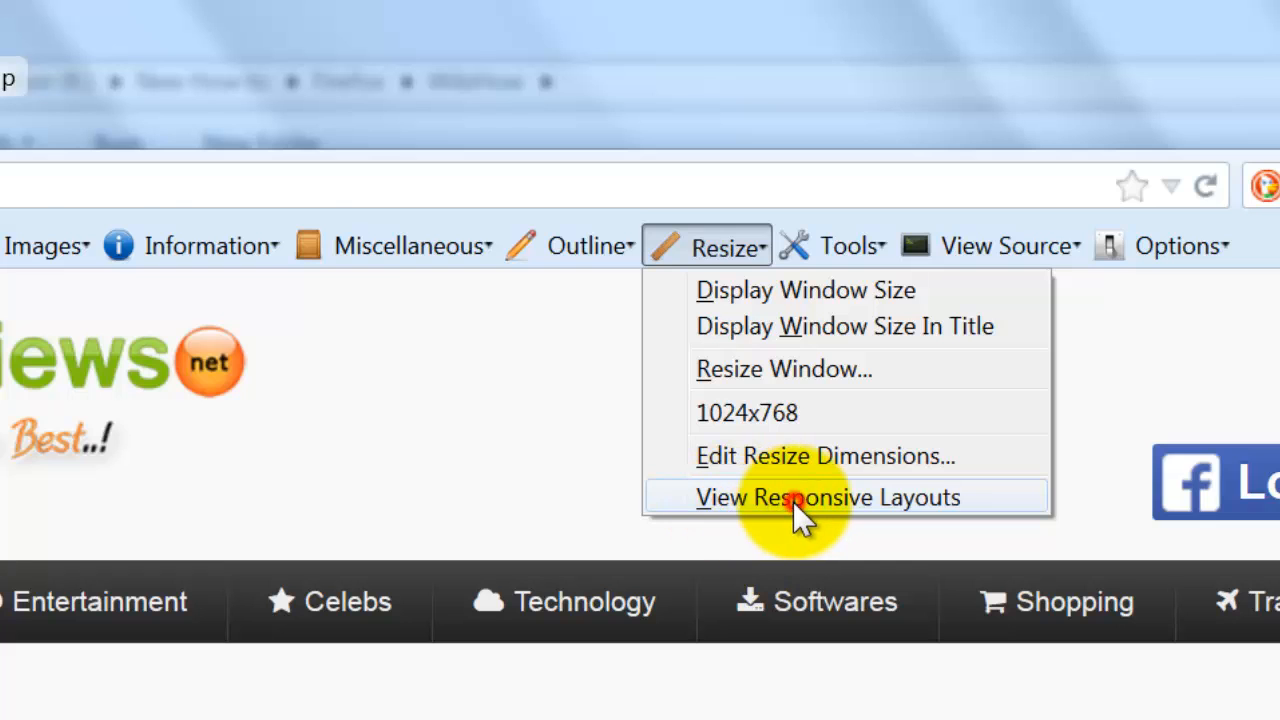
click(827, 497)
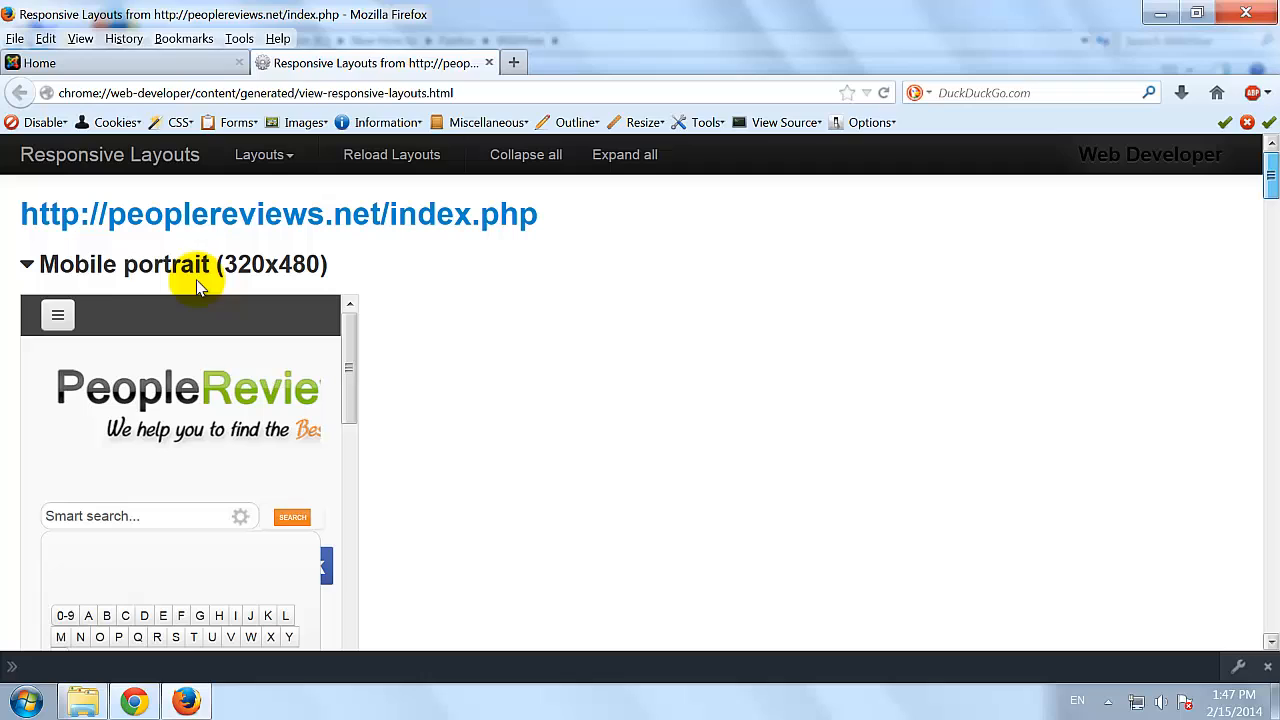
mouse_move(355, 355)
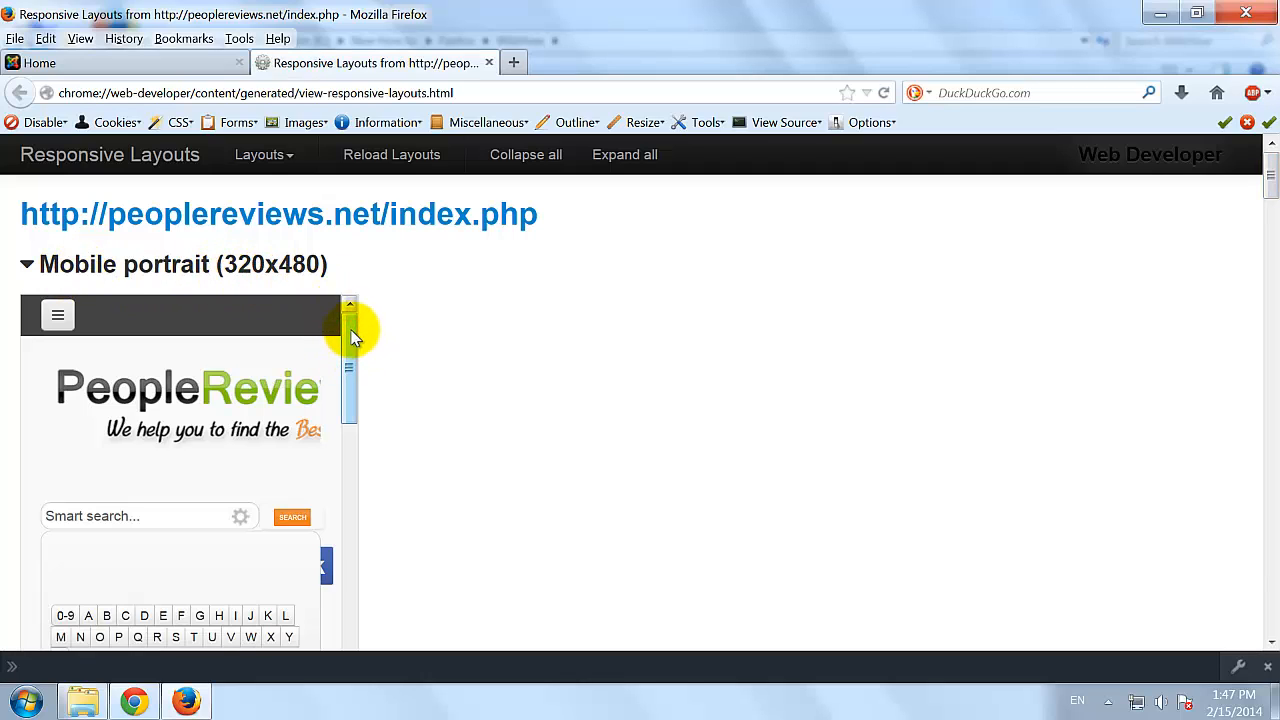
mouse_move(1270, 205)
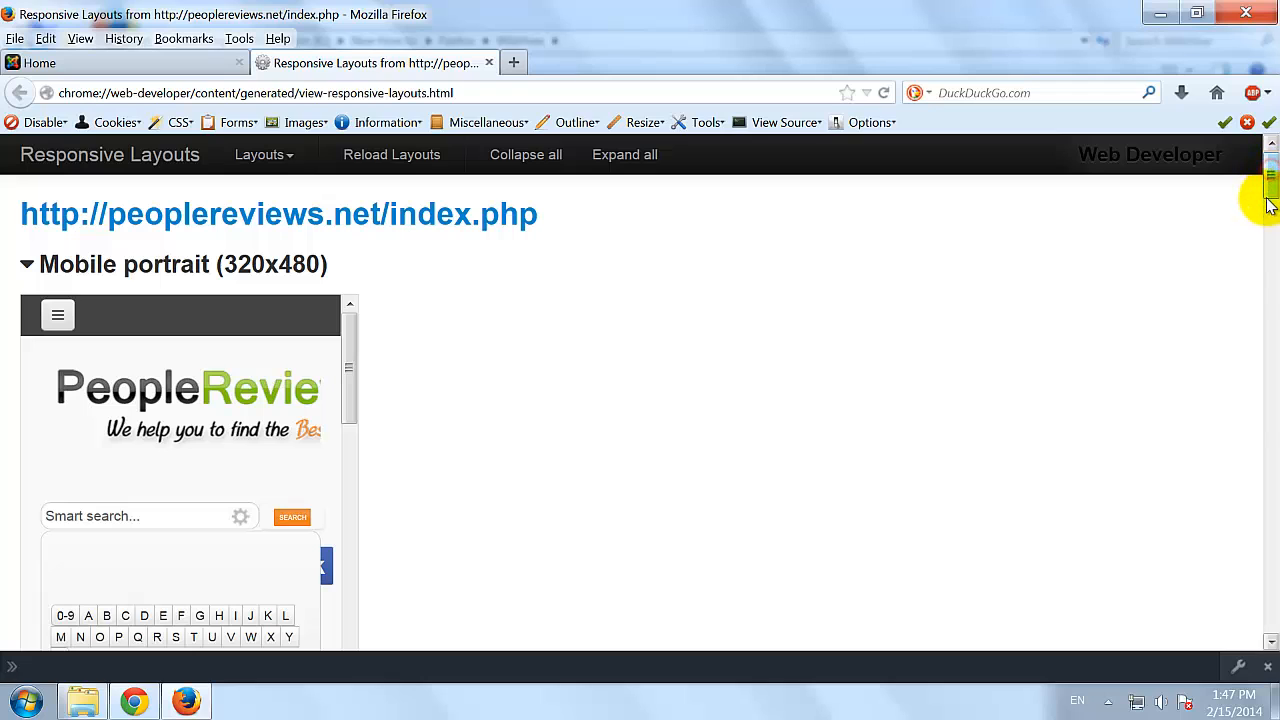
scroll(down, 3)
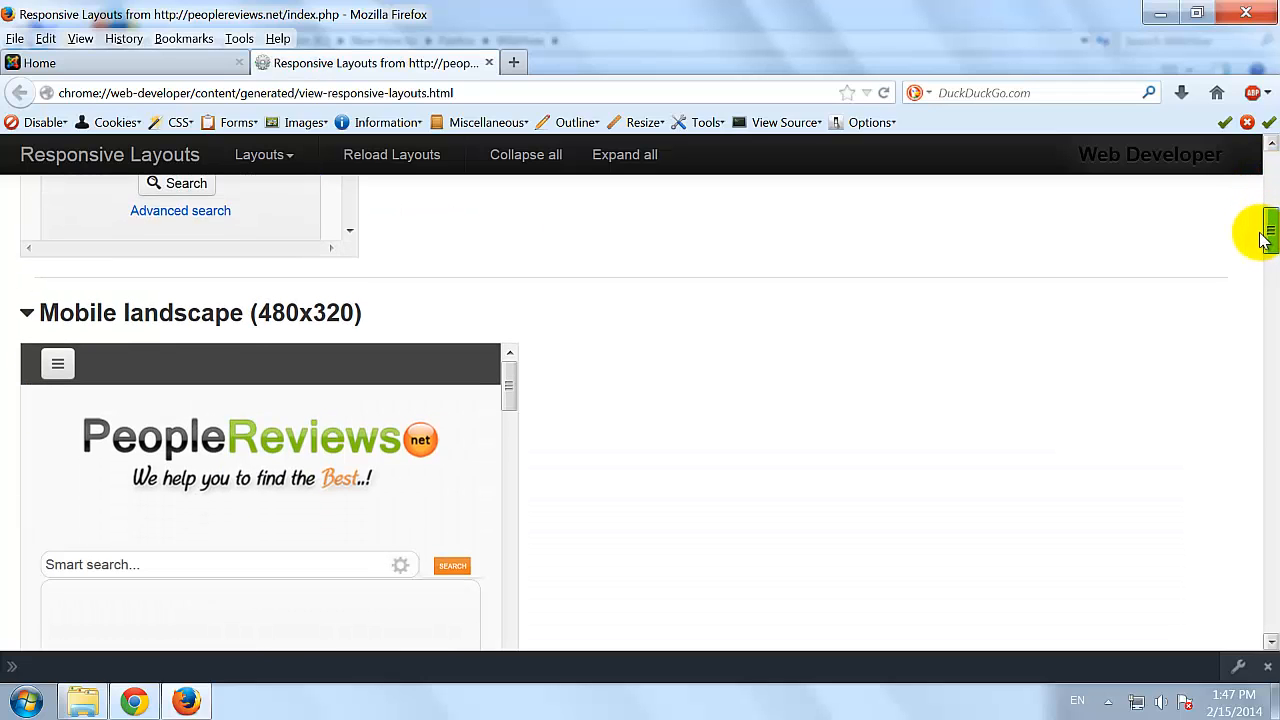
scroll(down, 3)
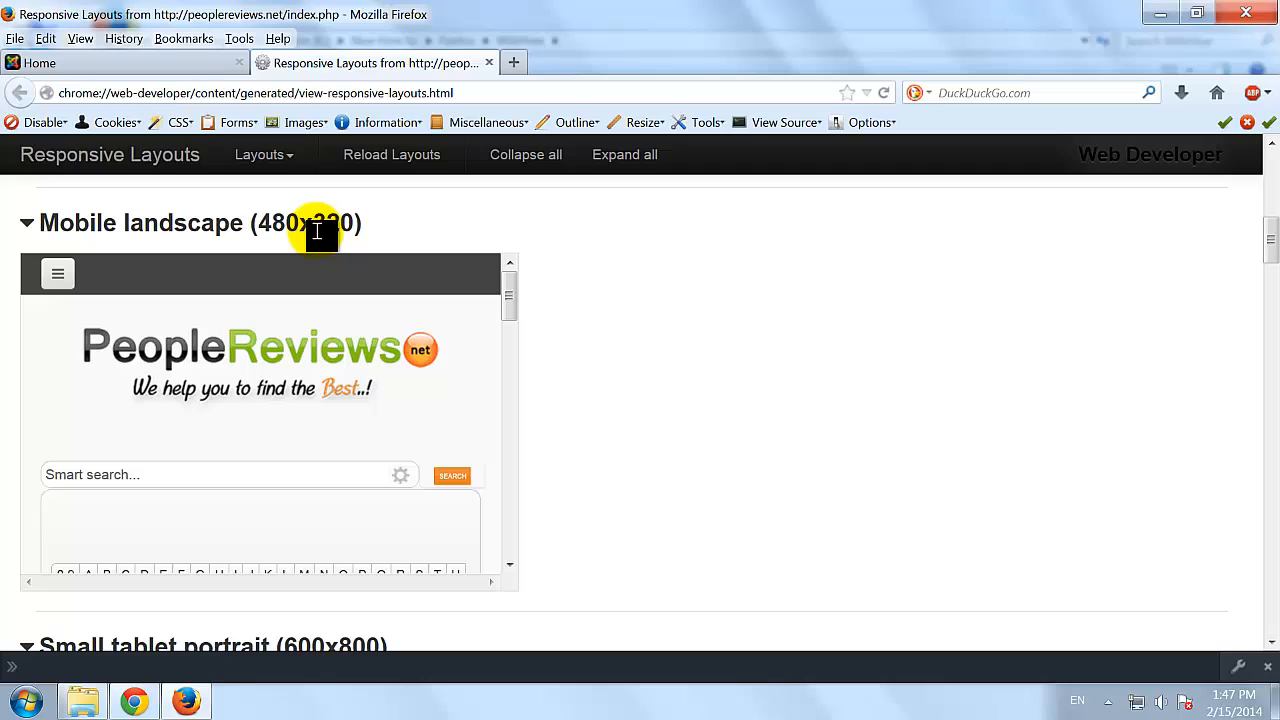
mouse_move(813, 390)
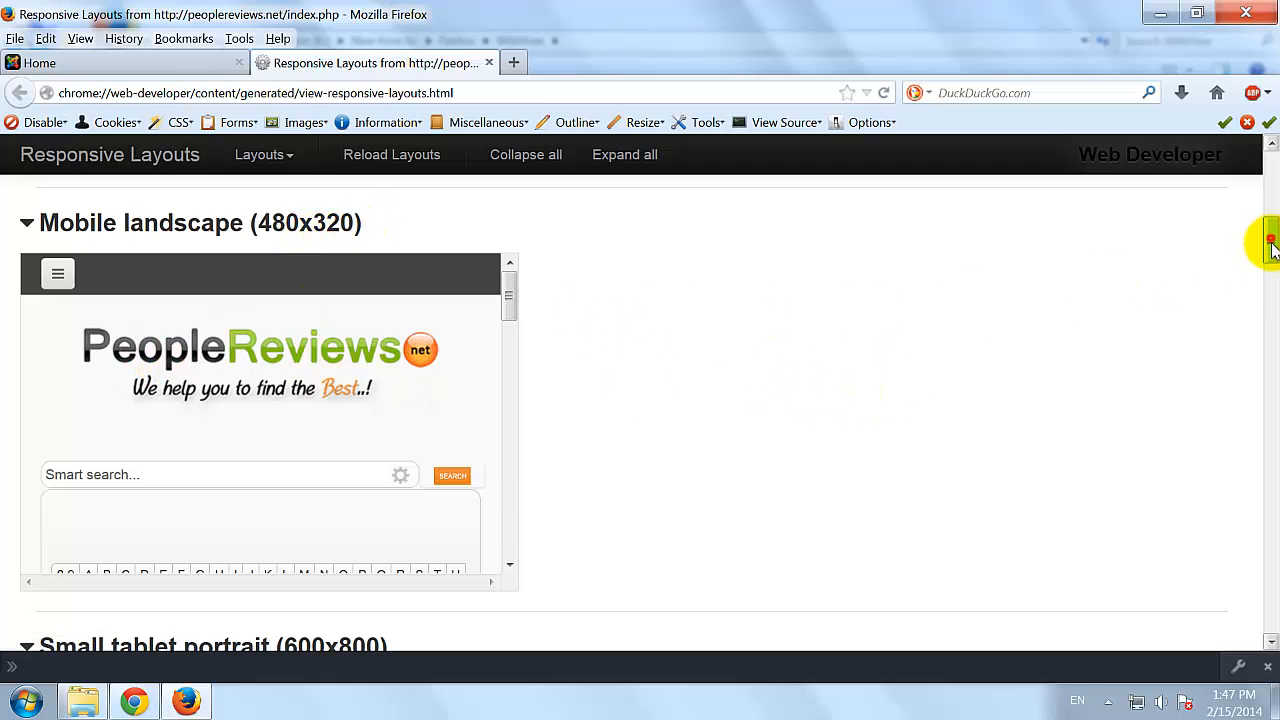
scroll(down, 3)
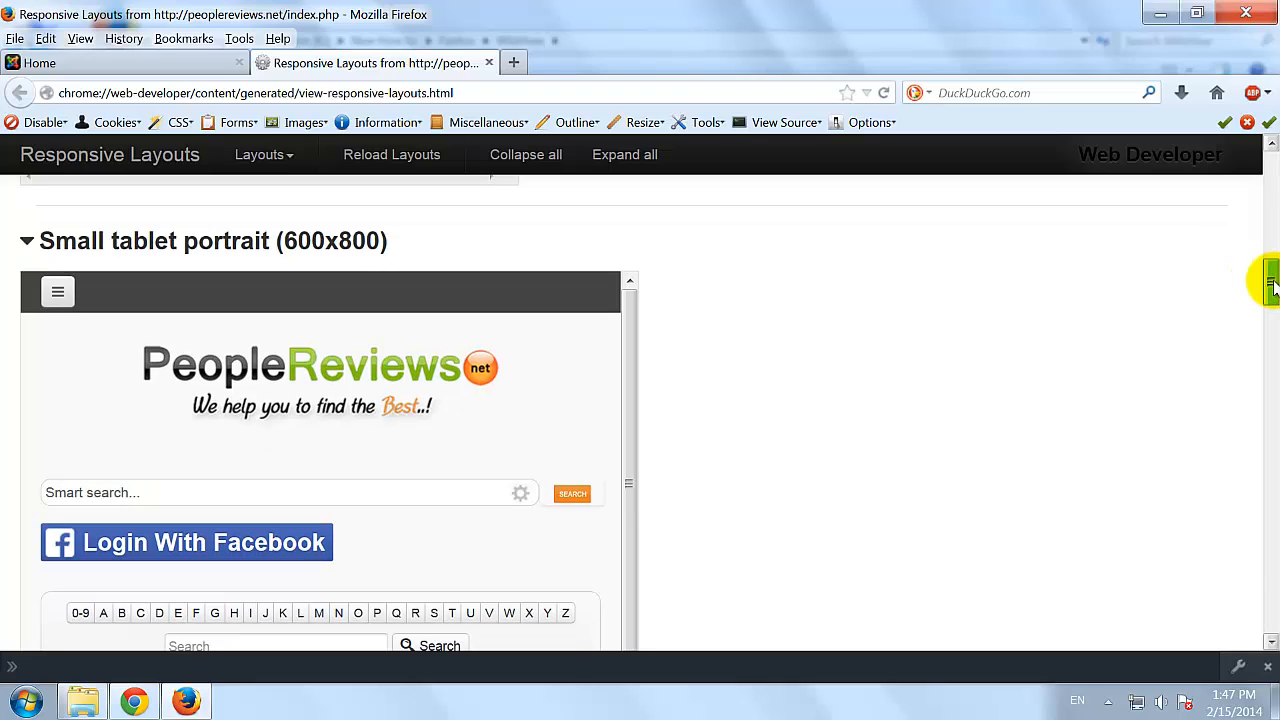
scroll(down, 3)
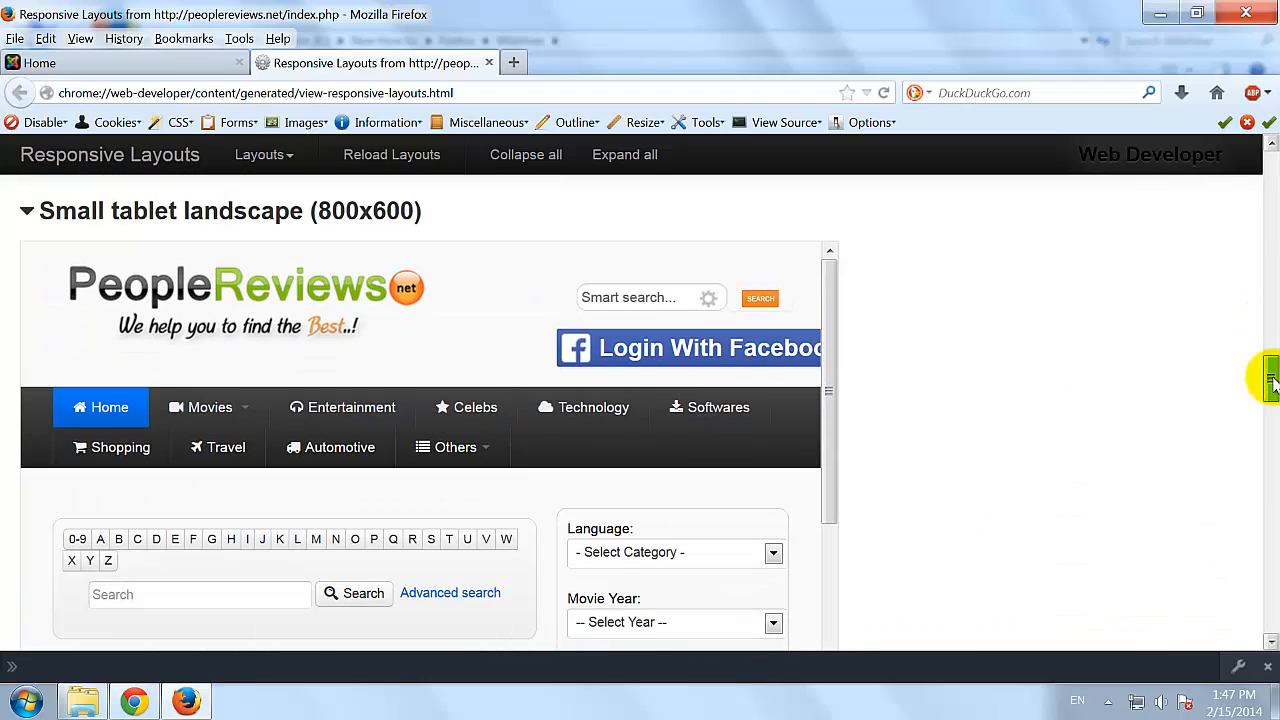
mouse_move(1240, 290)
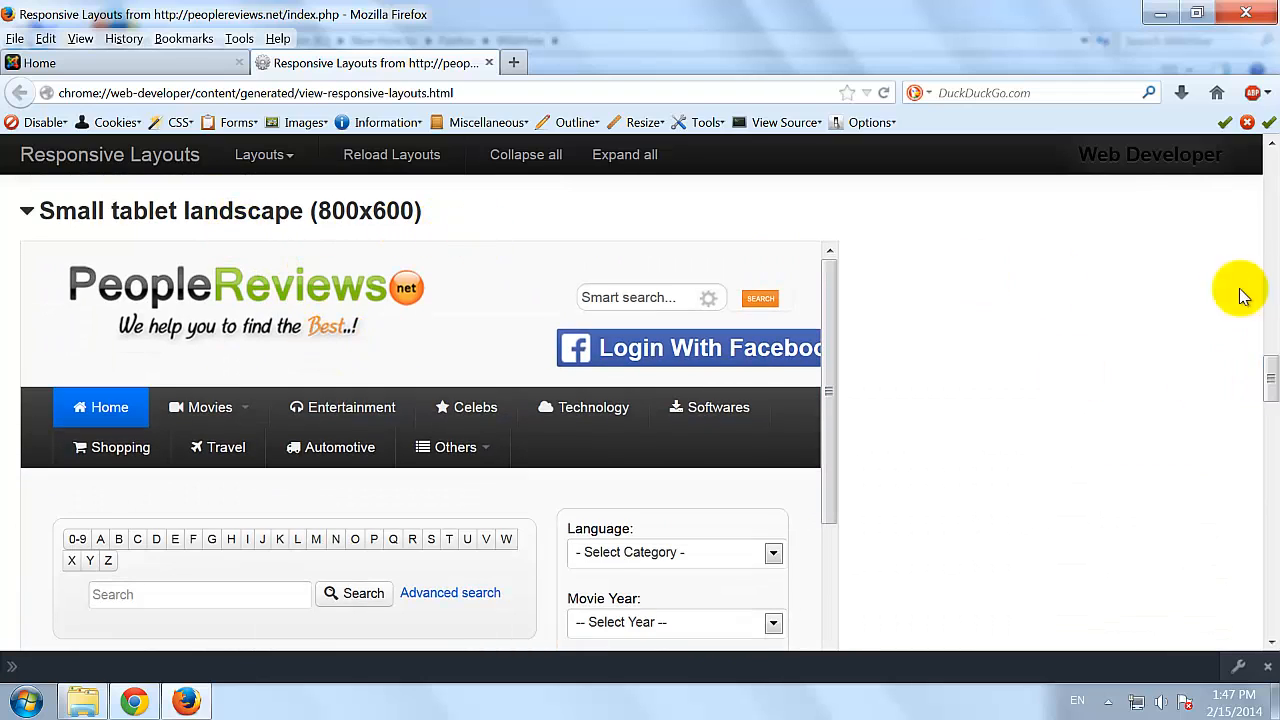
scroll(down, 3)
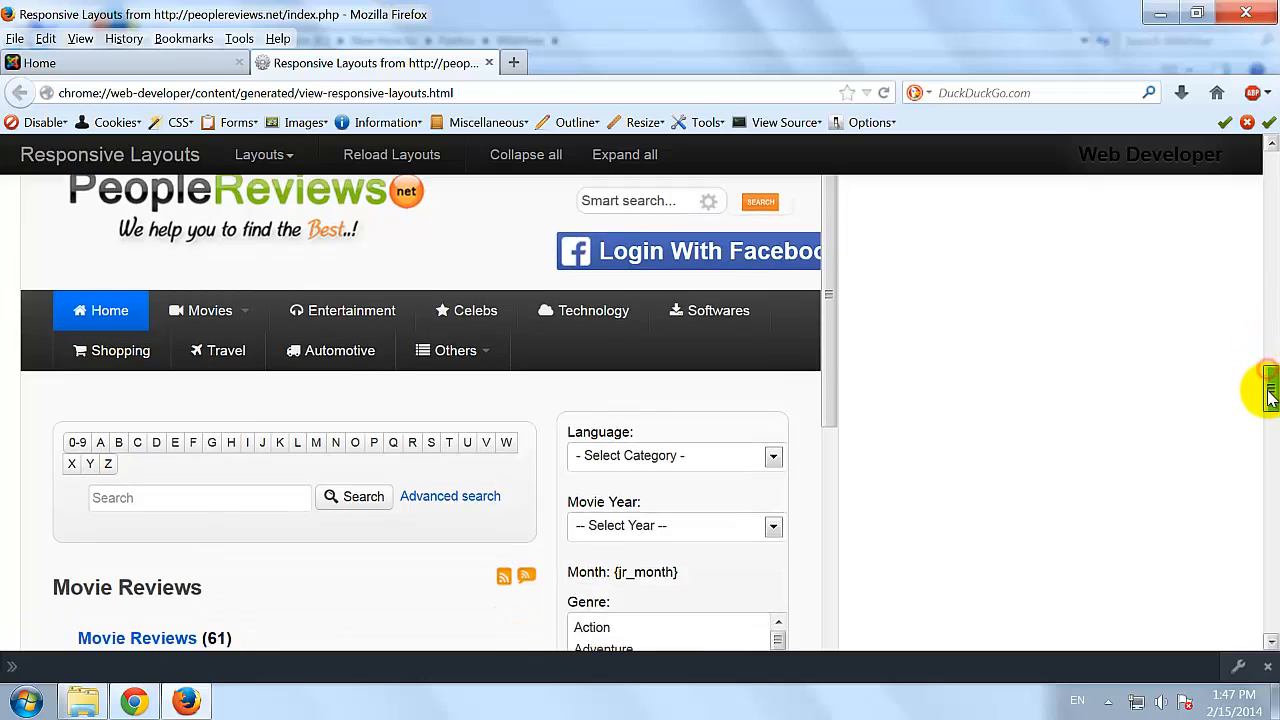
scroll(up, 3)
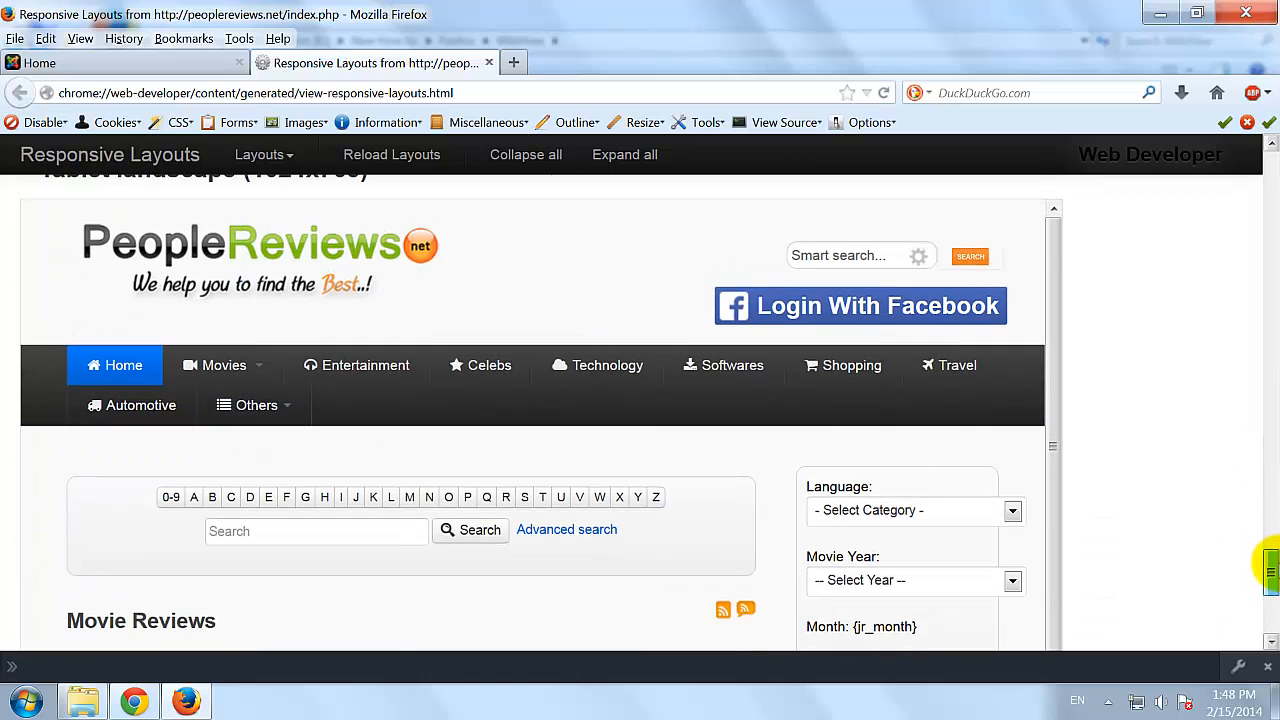
scroll(down, 3)
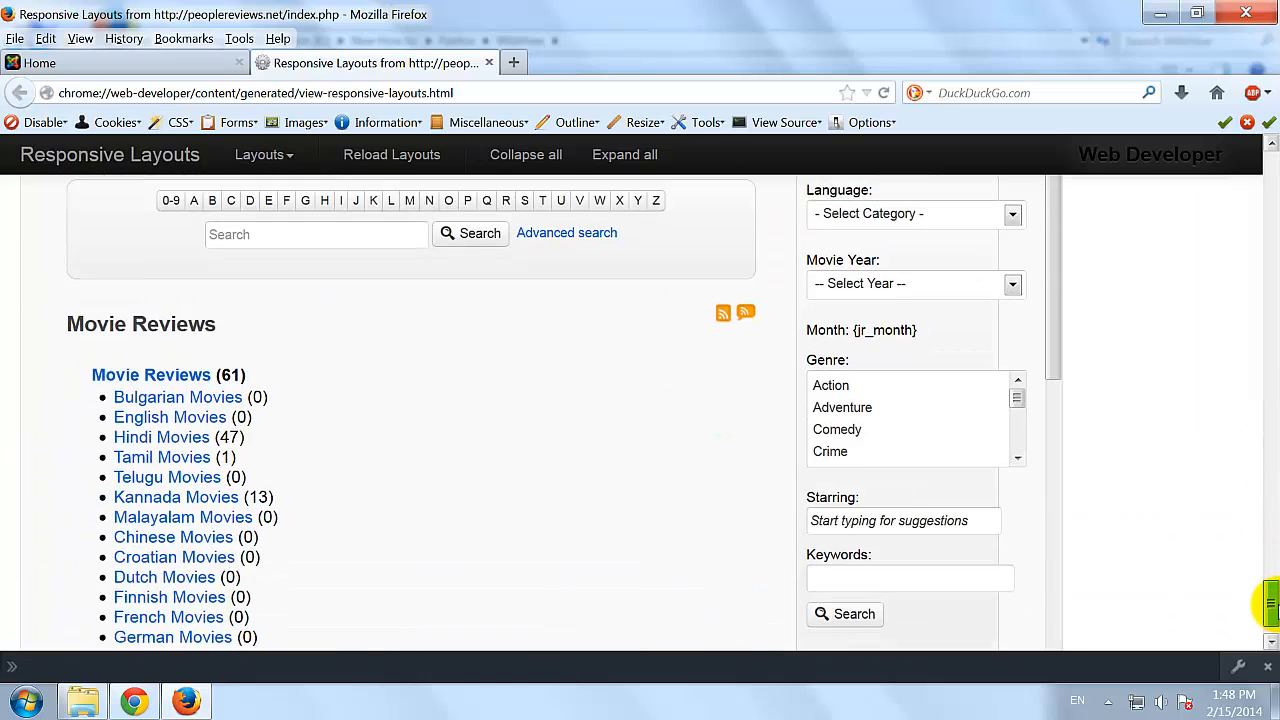
scroll(up, 3)
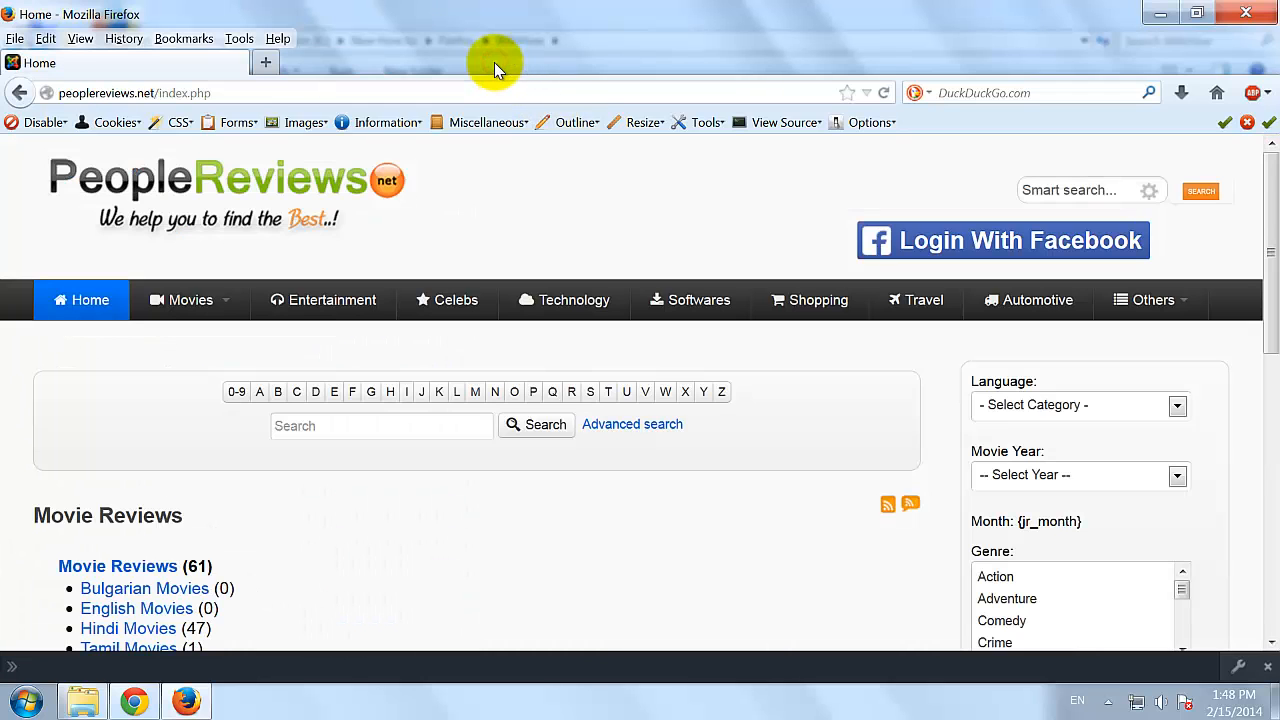
mouse_move(65, 103)
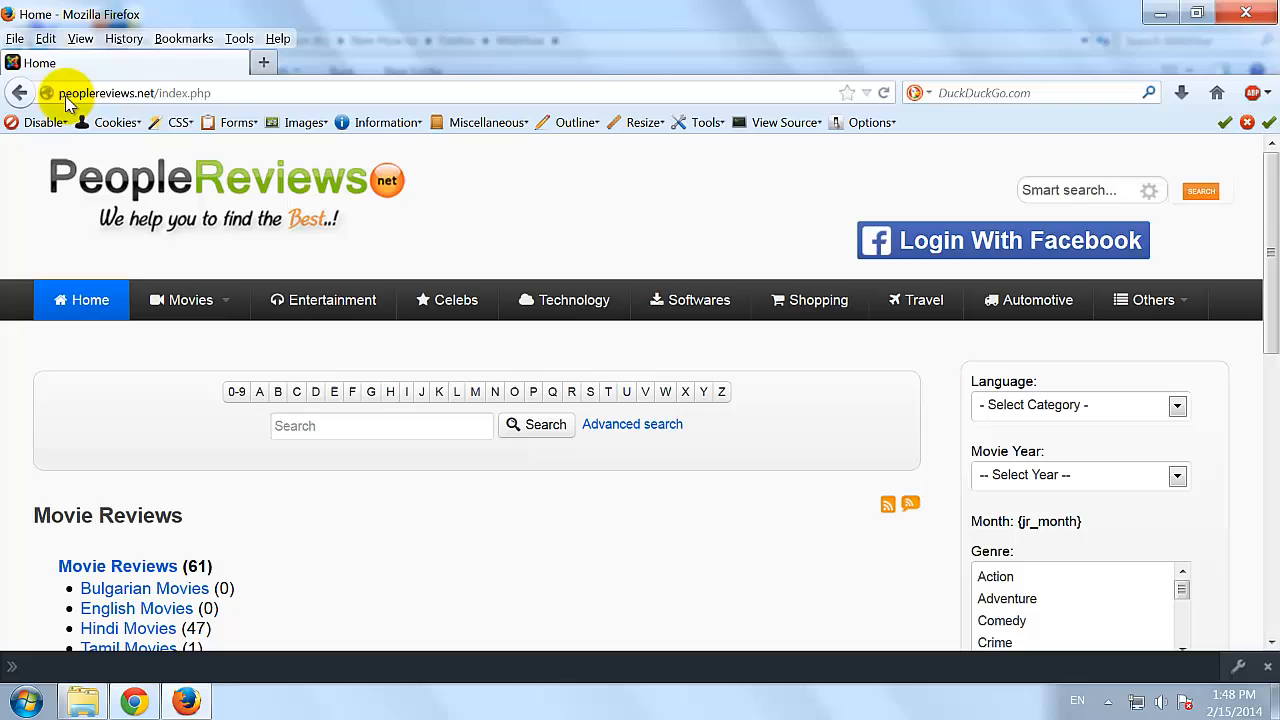
mouse_move(573, 140)
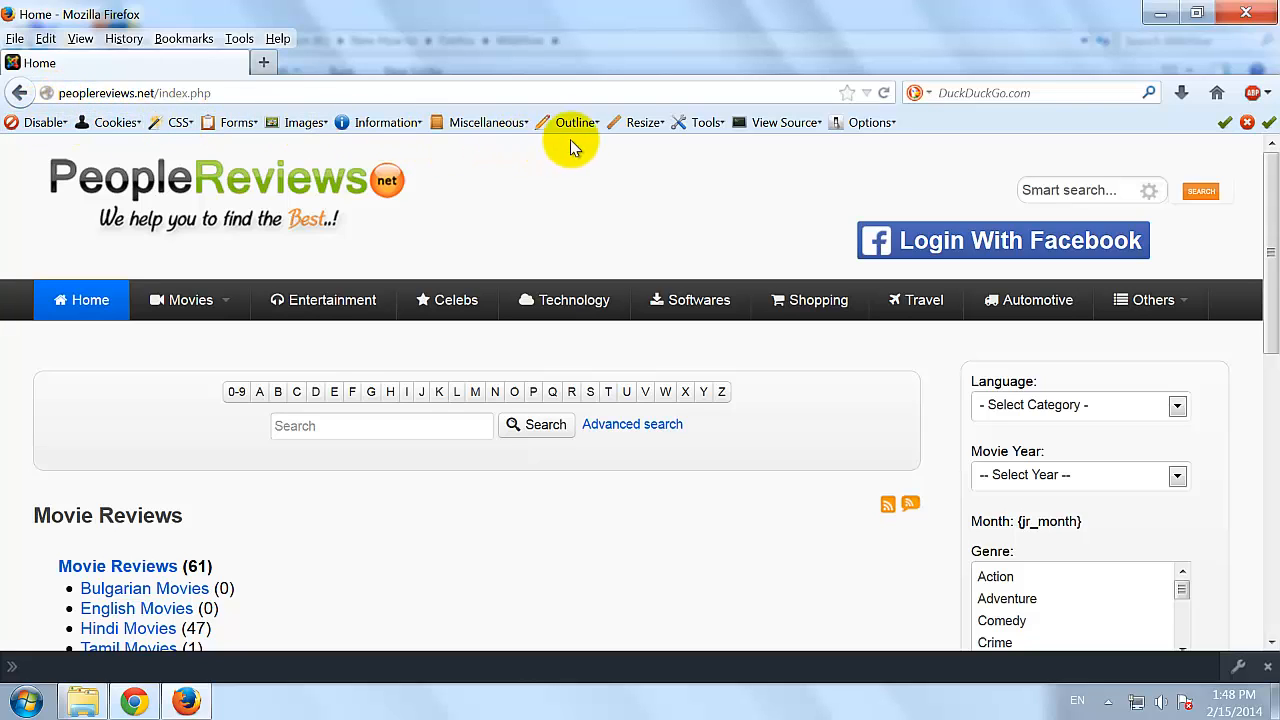
mouse_move(800, 454)
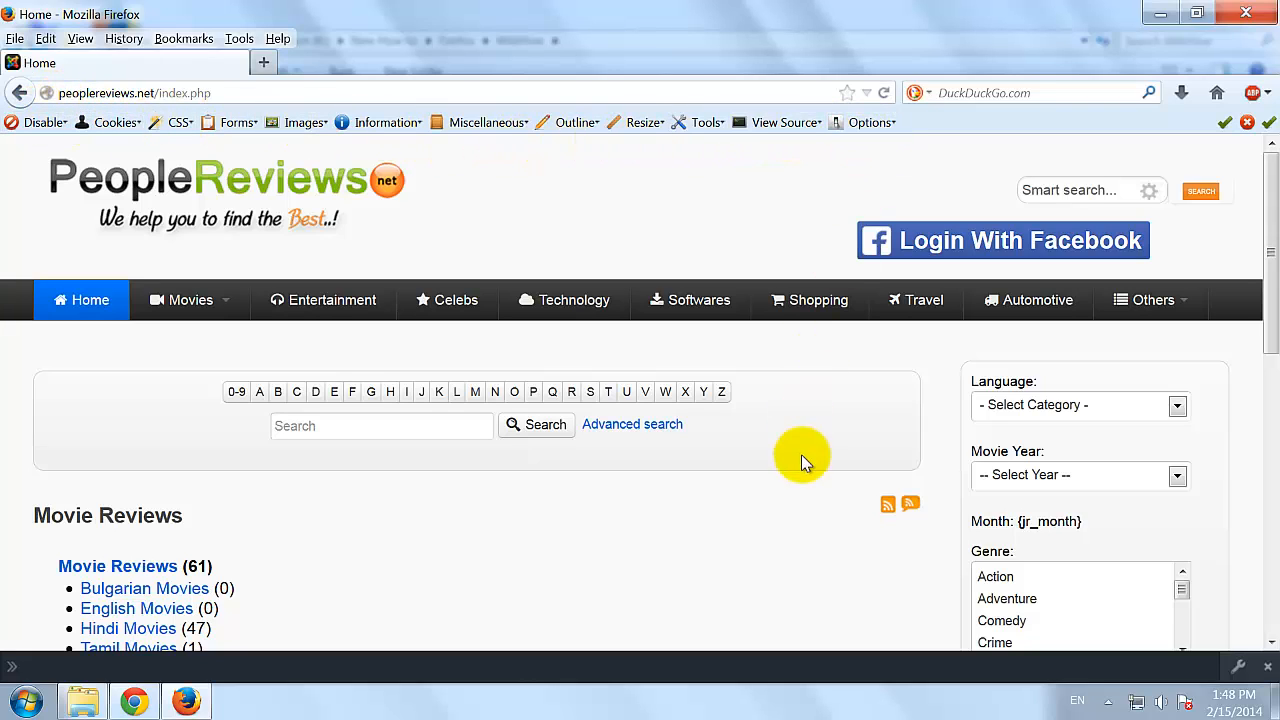
mouse_move(768, 520)
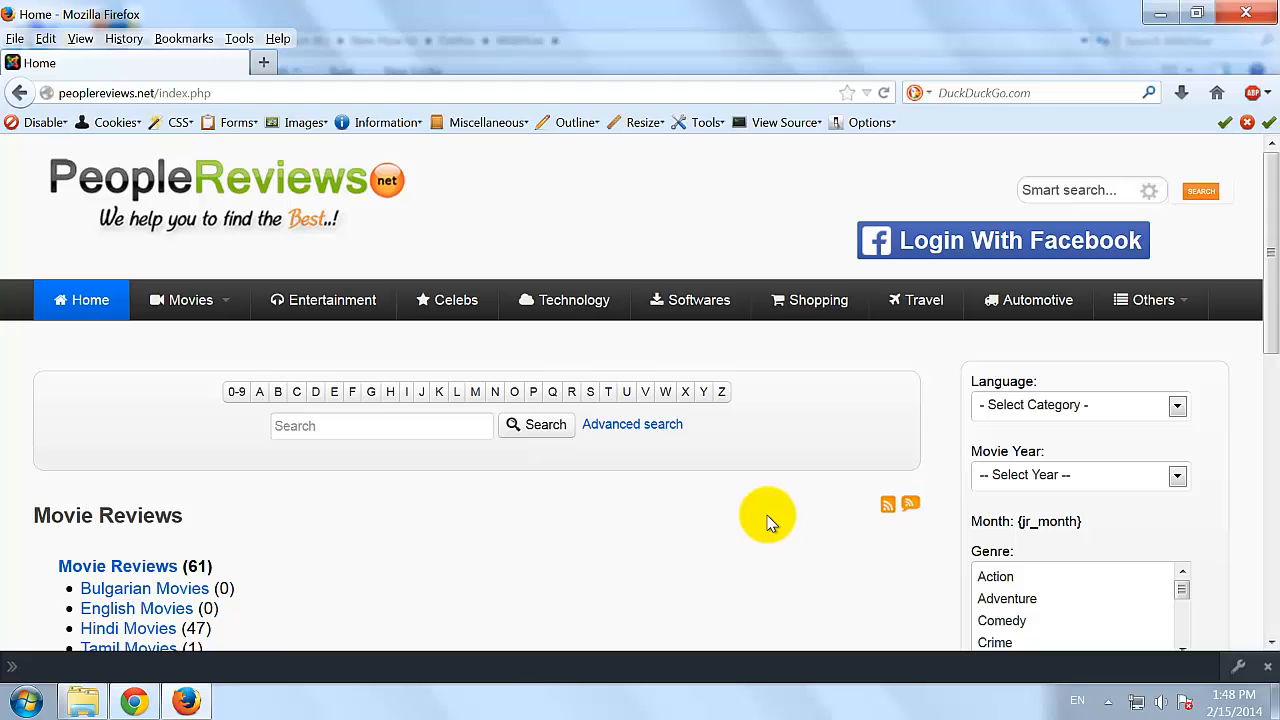
mouse_move(1120, 165)
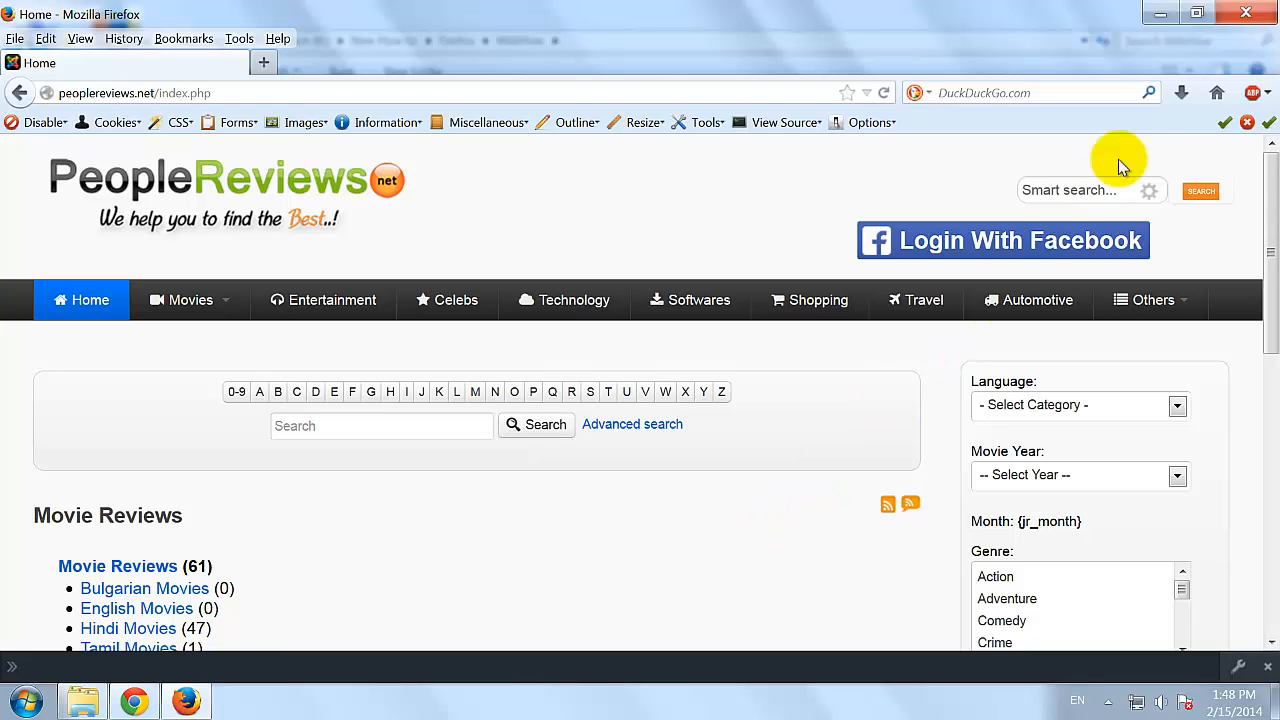